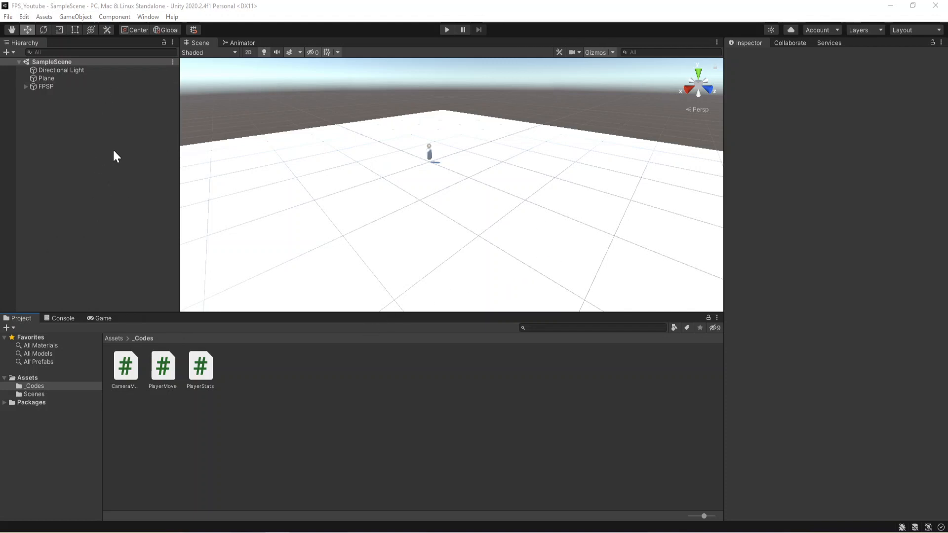
pyautogui.moveTo(56, 154)
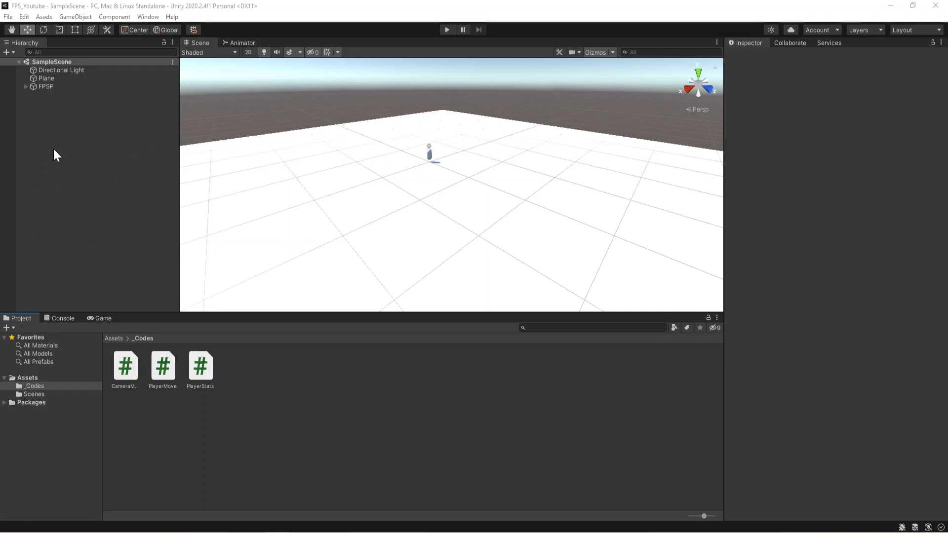
# - Add a UI Canvas, with its EventSystem, to the scene from the Hierarchy menu
pyautogui.rightClick(55, 155)
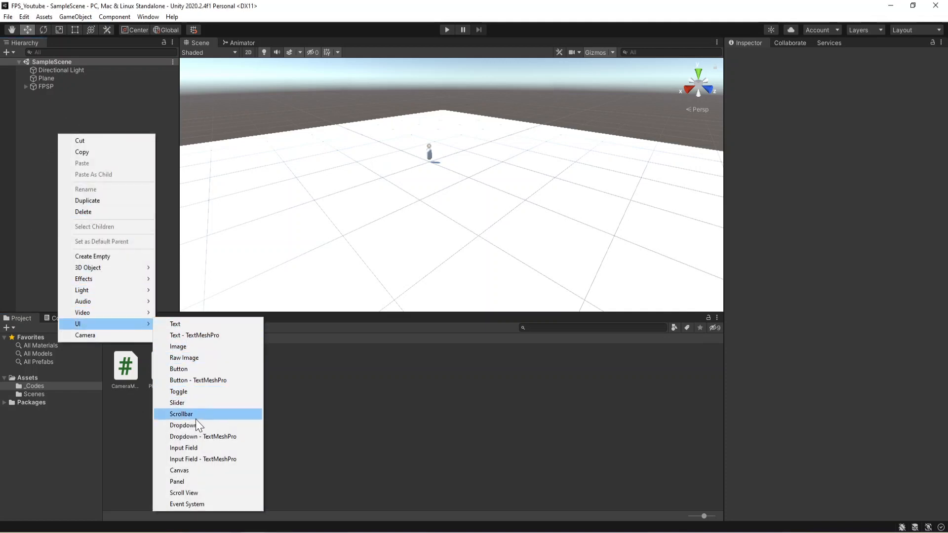
pyautogui.click(179, 469)
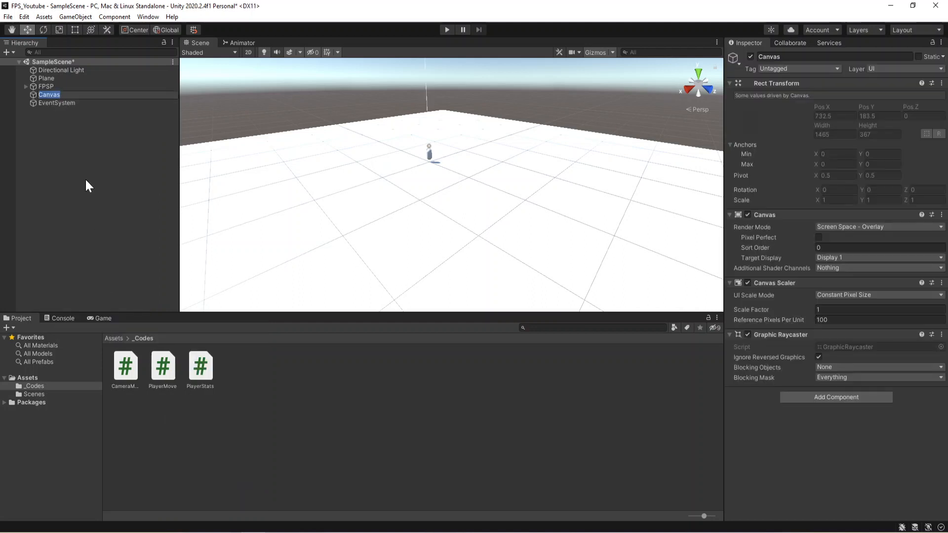
# - Create a UI Slider under the Canvas and rename it HealthBar
pyautogui.rightClick(49, 95)
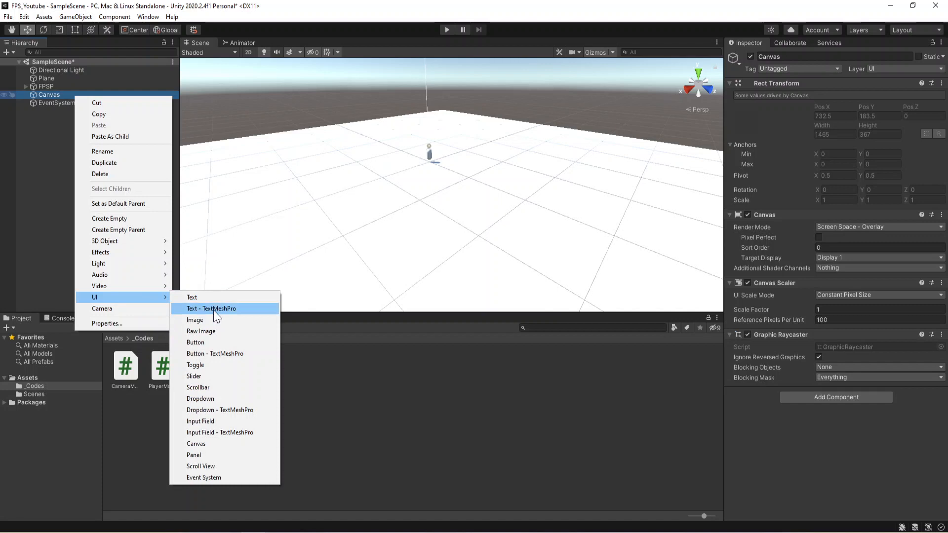
pyautogui.click(194, 377)
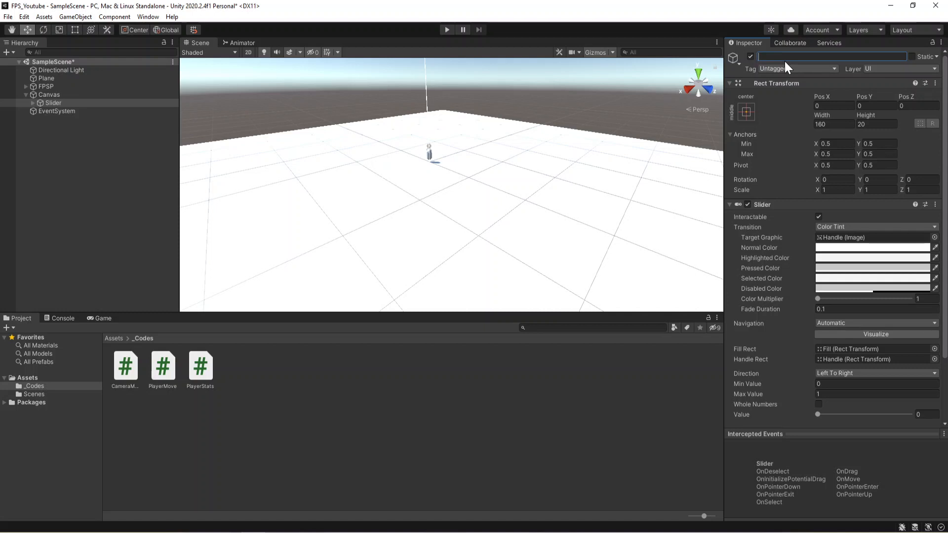
pyautogui.write('HealthBar')
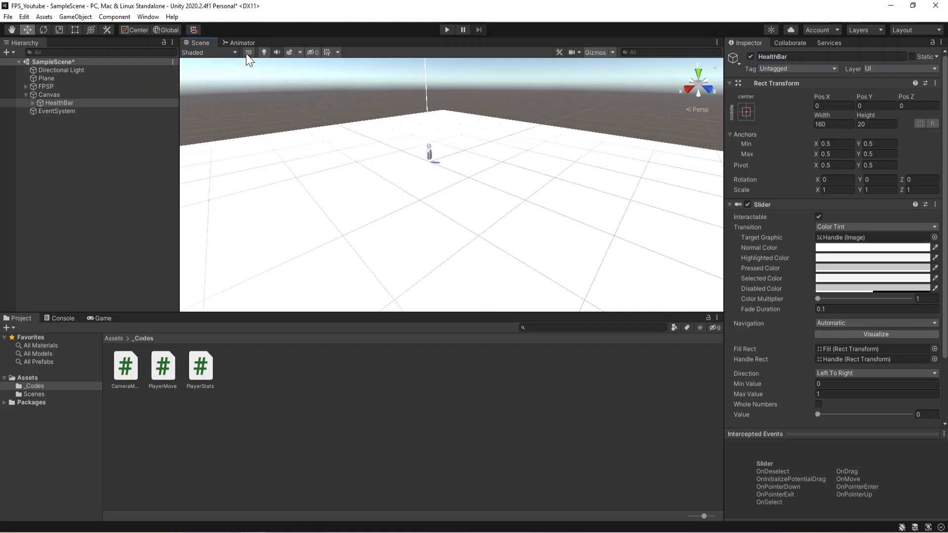
# - In 2D view, anchor HealthBar to the top-left preset, scale it to 3, then deselect
pyautogui.click(48, 95)
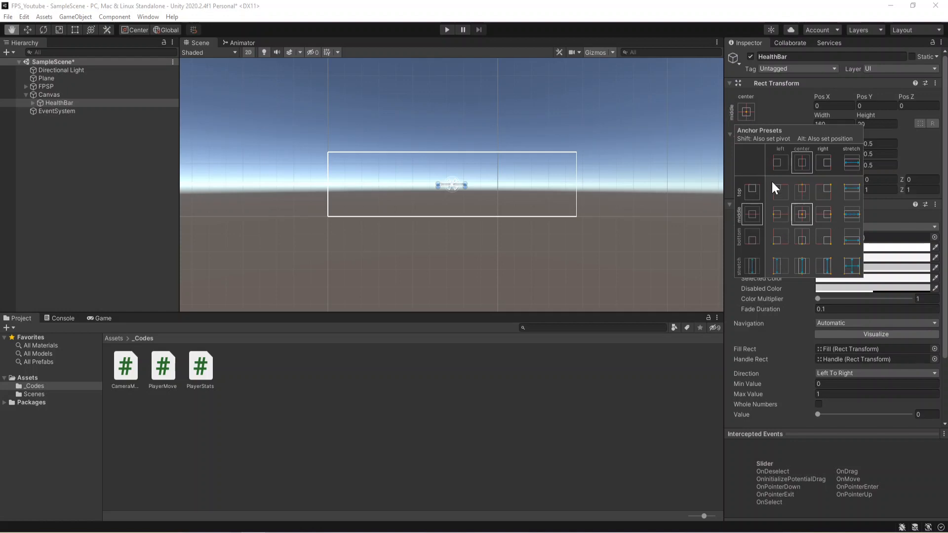
pyautogui.click(779, 191)
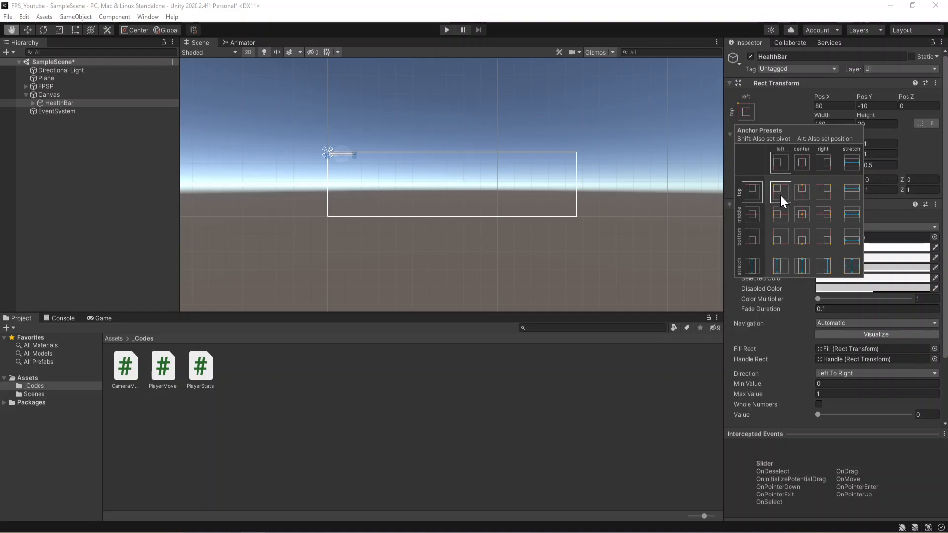
pyautogui.click(780, 192)
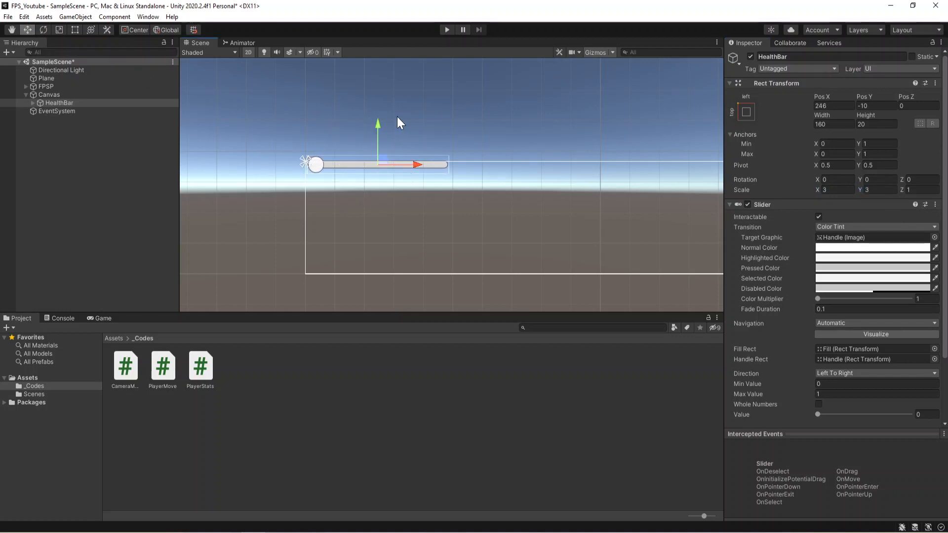
pyautogui.click(84, 136)
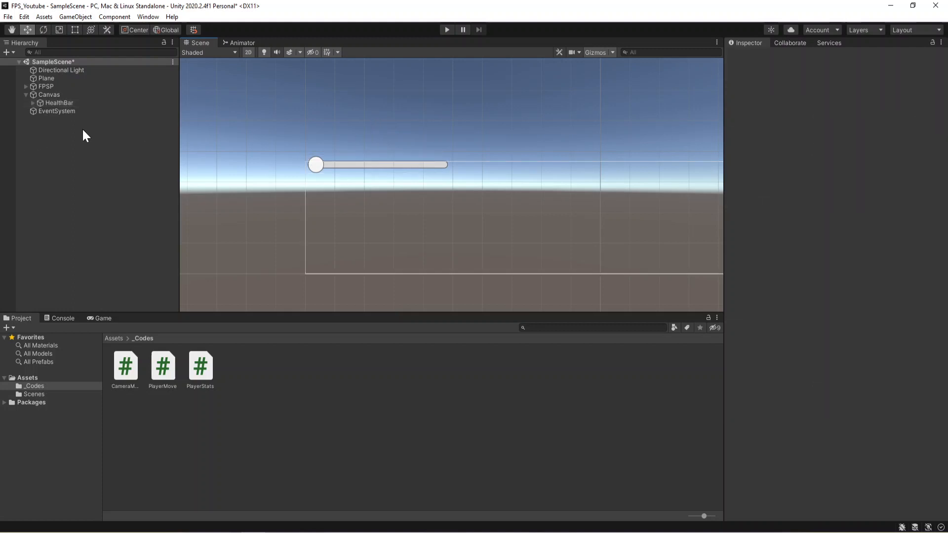
# - Fit HealthBar's anchors around the bar, preview it in the Game view, and reselect it
pyautogui.click(59, 102)
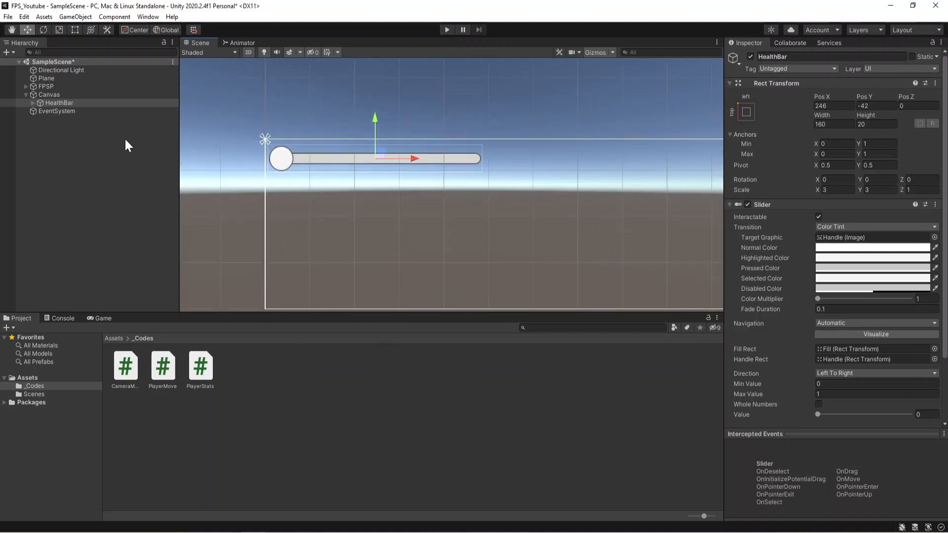
pyautogui.moveTo(269, 148)
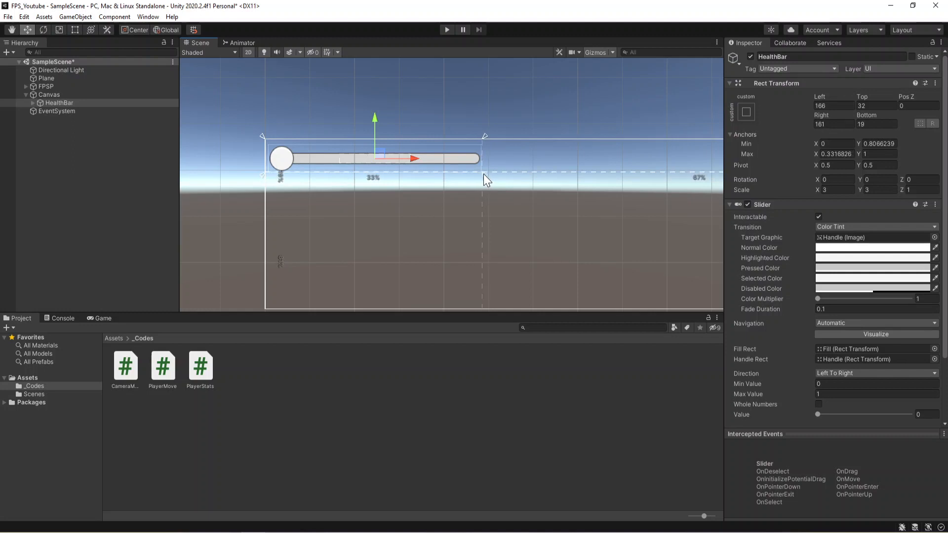
pyautogui.click(102, 318)
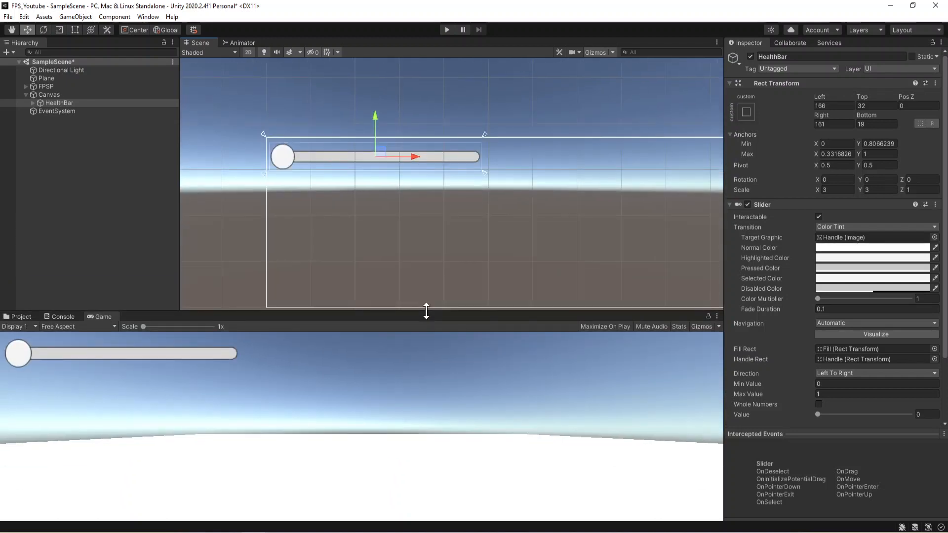
pyautogui.click(49, 94)
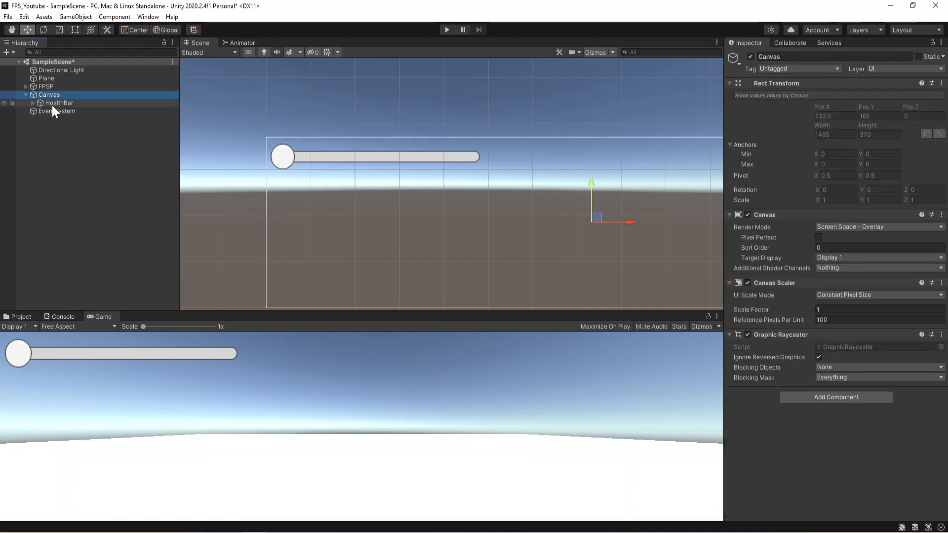
pyautogui.click(59, 103)
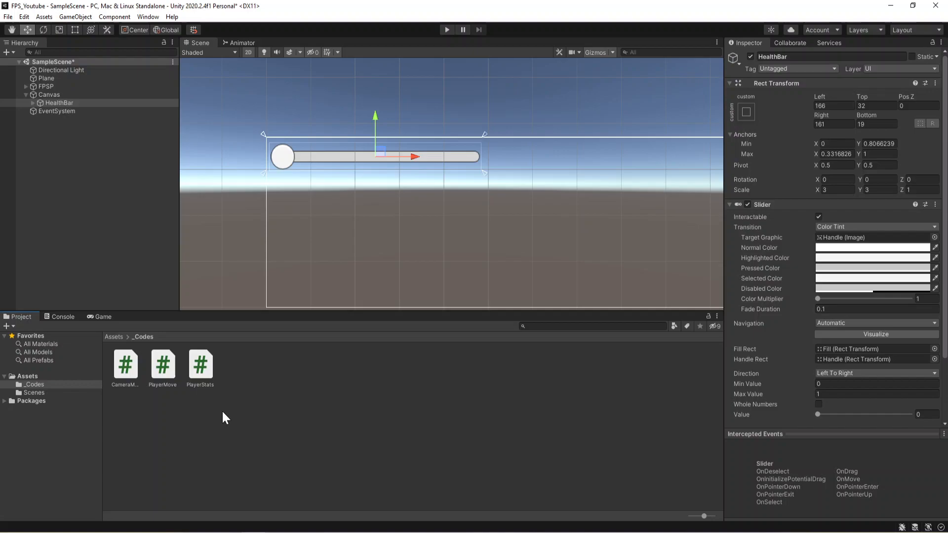
# - Open PlayerStats.cs in Visual Studio and delete its default Start and Update methods
pyautogui.doubleClick(200, 365)
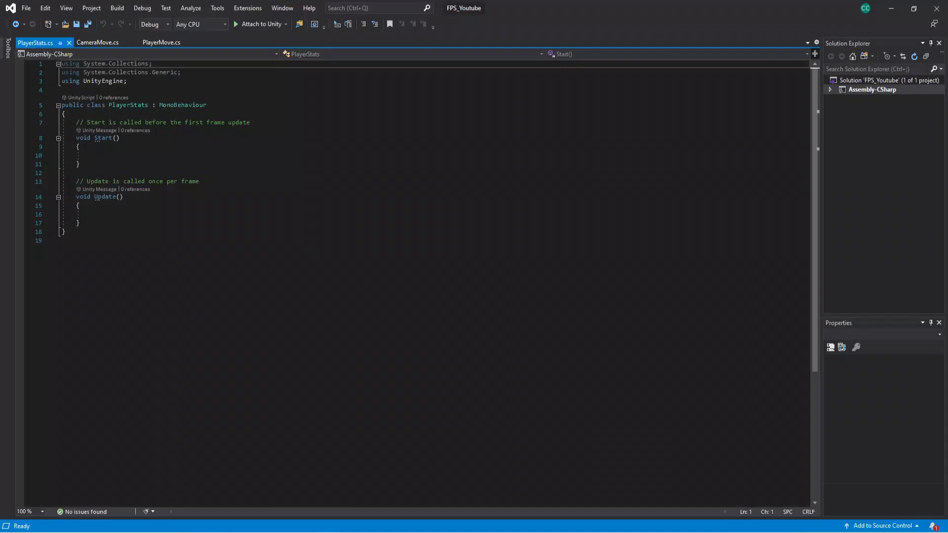
pyautogui.moveTo(44, 195)
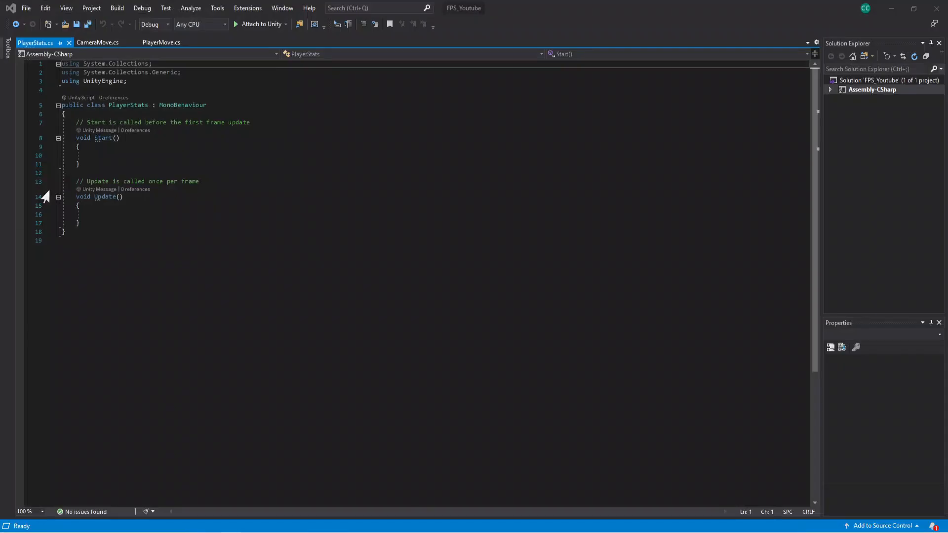
pyautogui.click(67, 114)
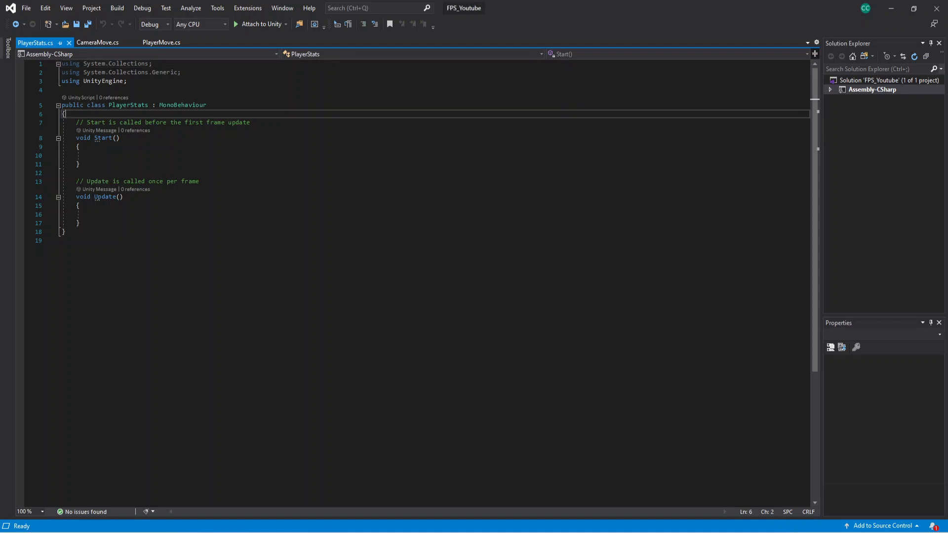
pyautogui.moveTo(65, 113); pyautogui.dragTo(80, 222)
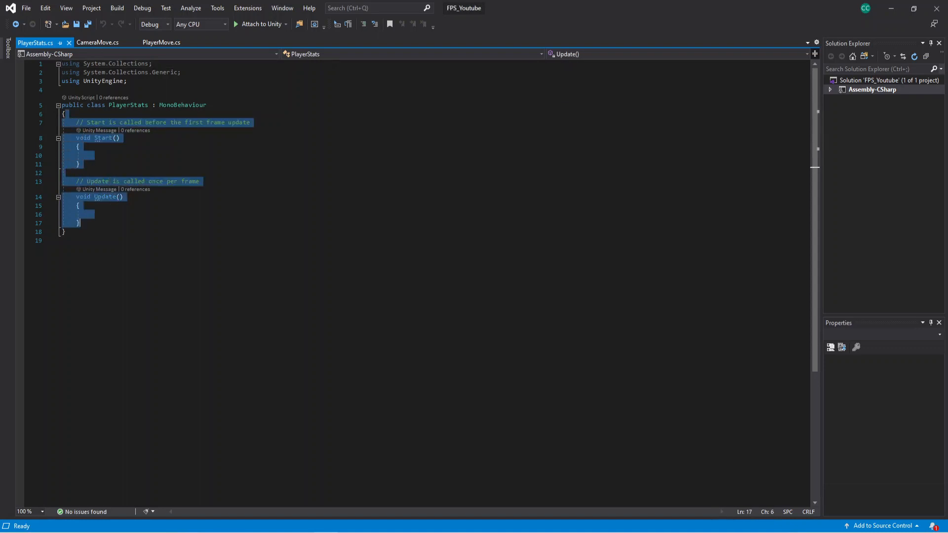
pyautogui.press('Delete')
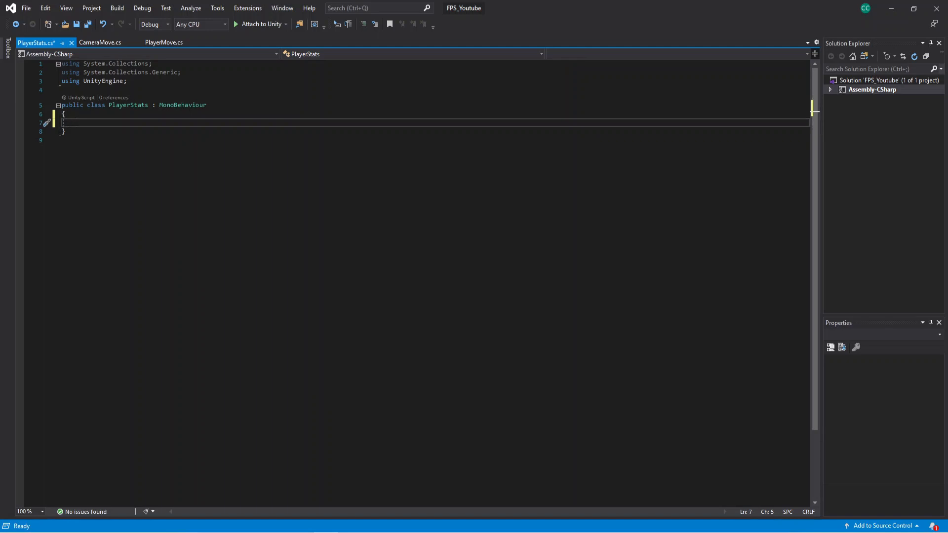
# - Add 'using UnityEngine.UI;' below the existing using directives
pyautogui.write('using UnityEngine.')
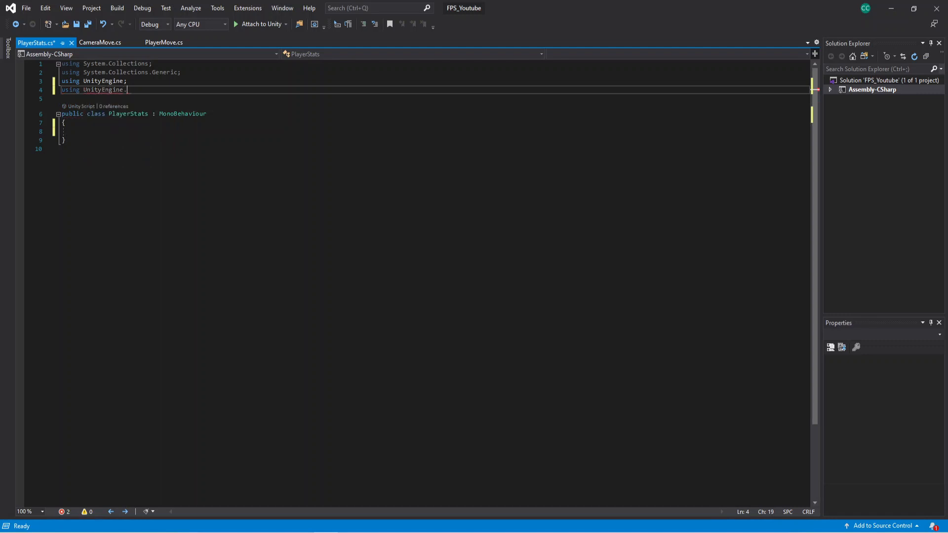
pyautogui.write('UI;')
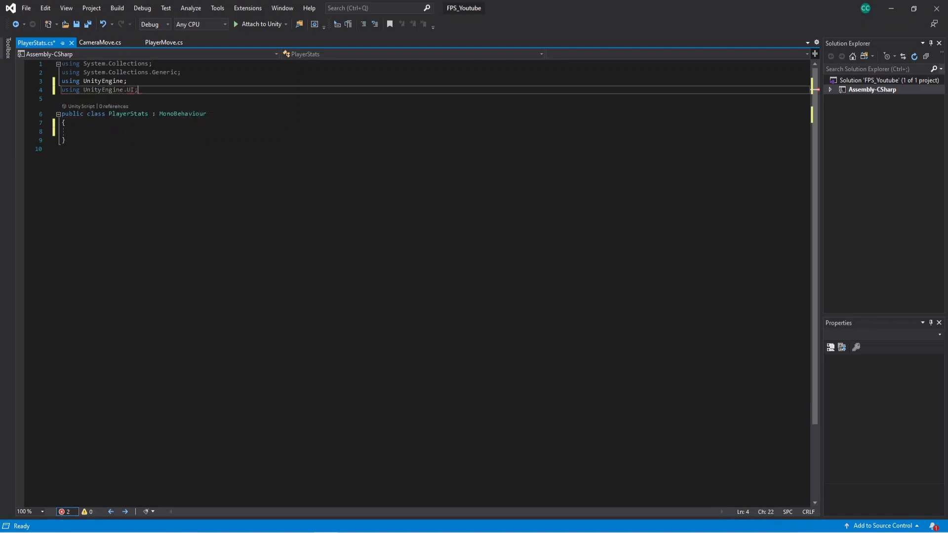
pyautogui.click(75, 131)
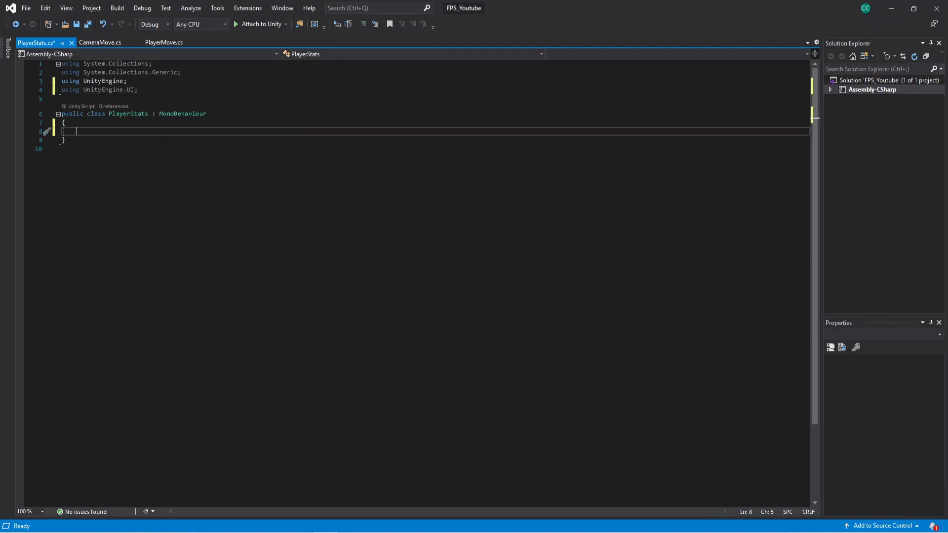
# - Declare a Health field and a static float MaxHealth equal to 100
pyautogui.write('static floa')
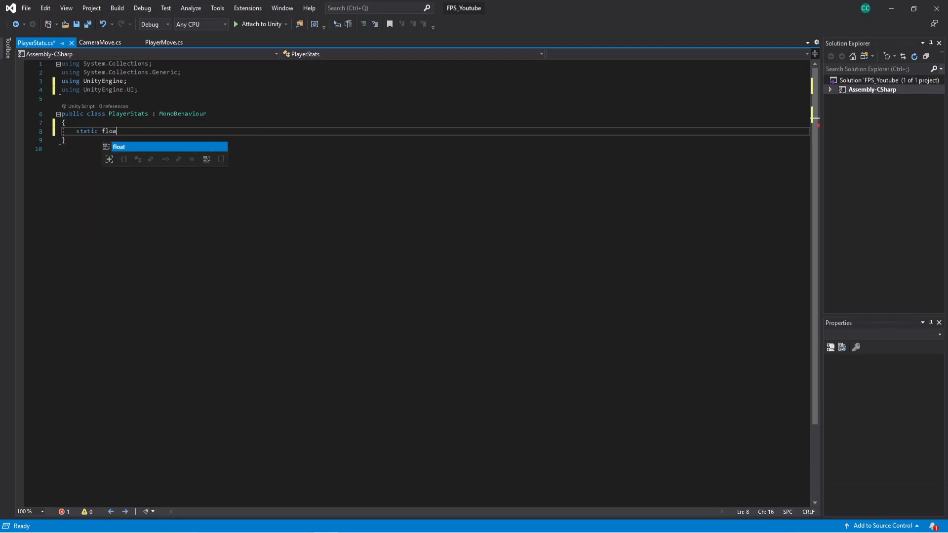
pyautogui.write('Healt')
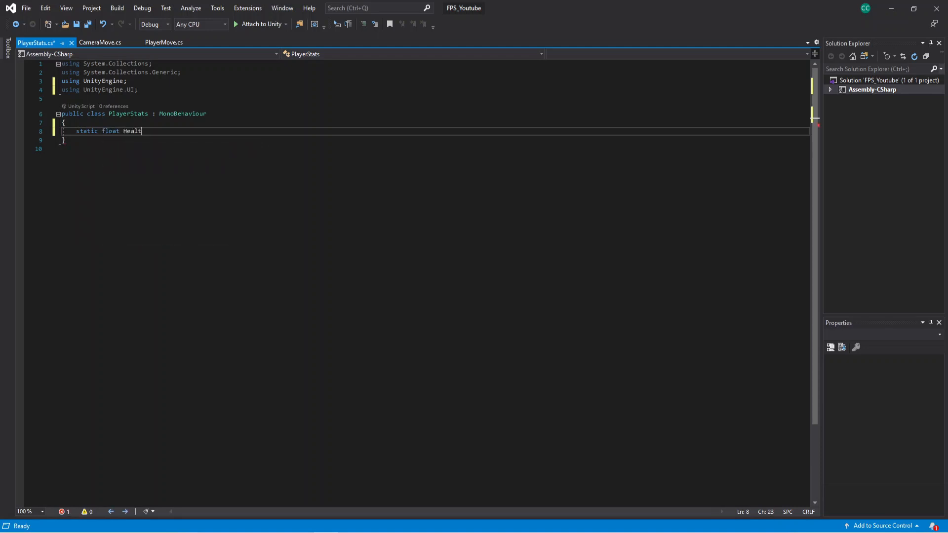
pyautogui.write(';')
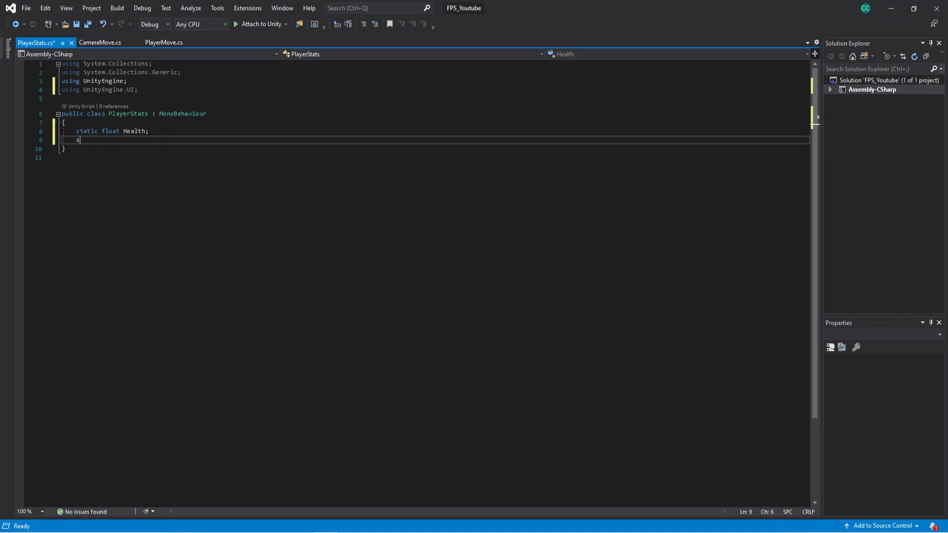
pyautogui.write('tatic f')
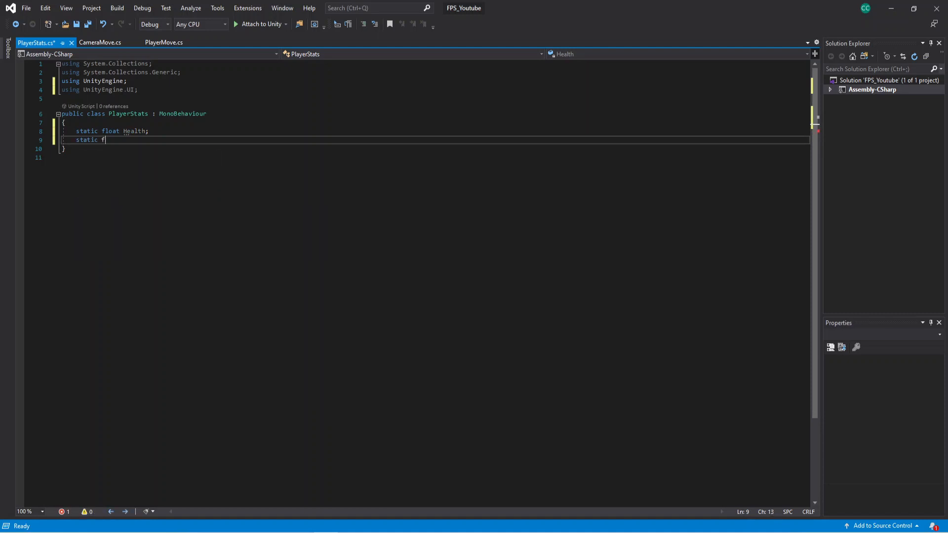
pyautogui.write('loat Ma')
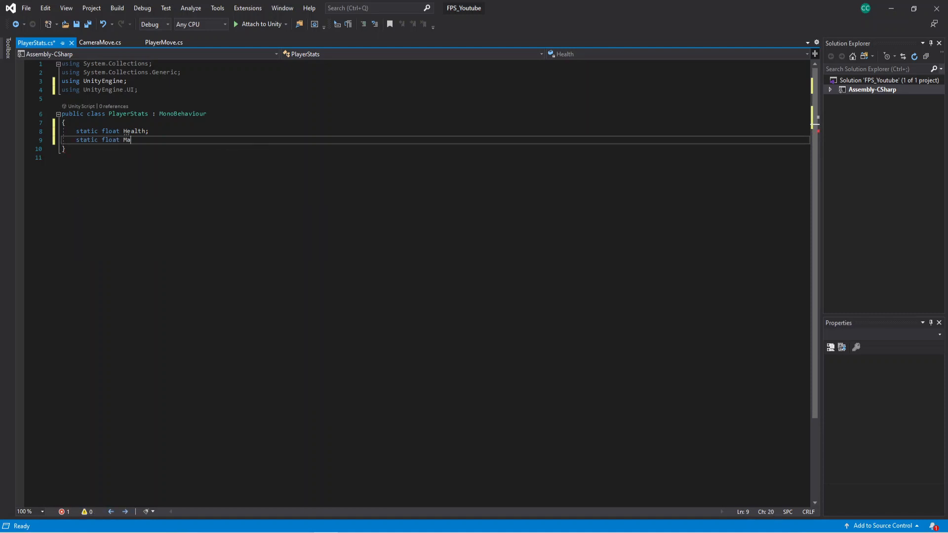
pyautogui.write('xh')
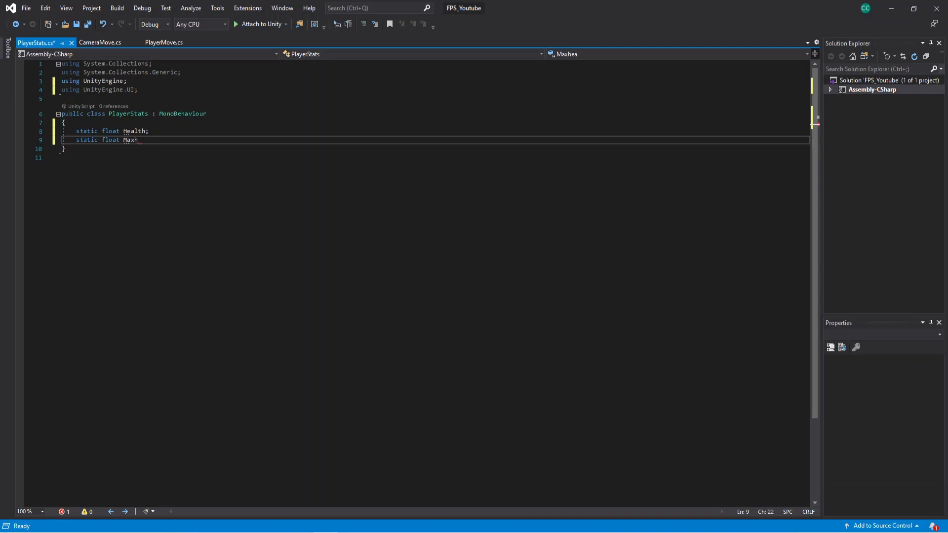
pyautogui.write('He')
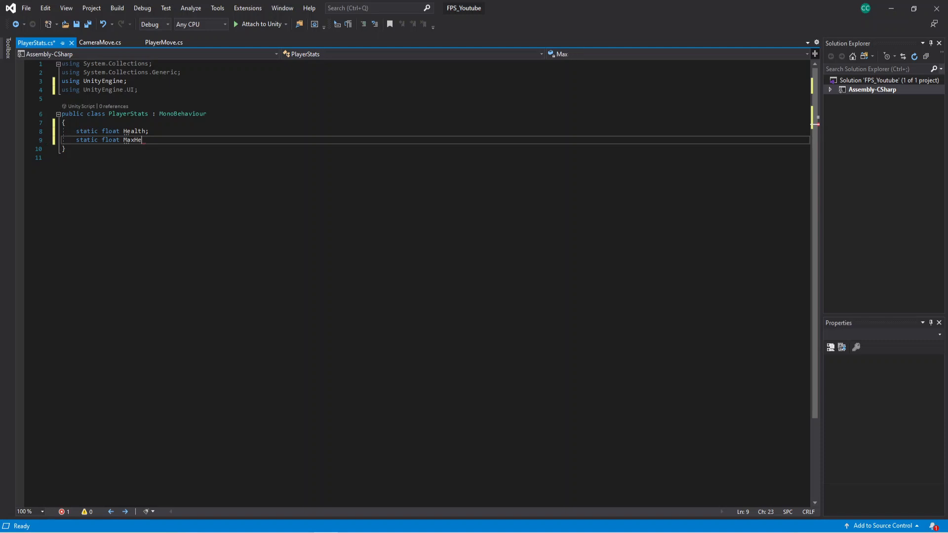
pyautogui.write('alth')
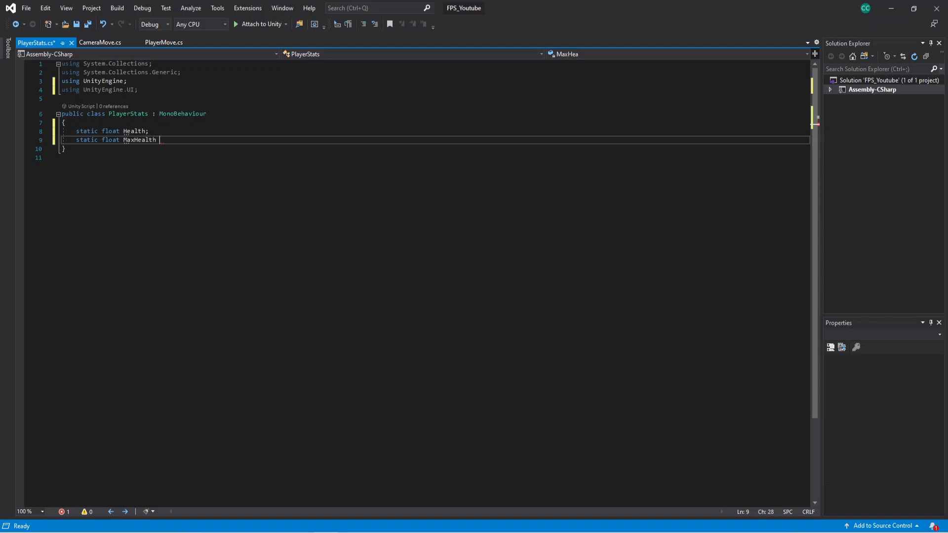
pyautogui.write('= 100;')
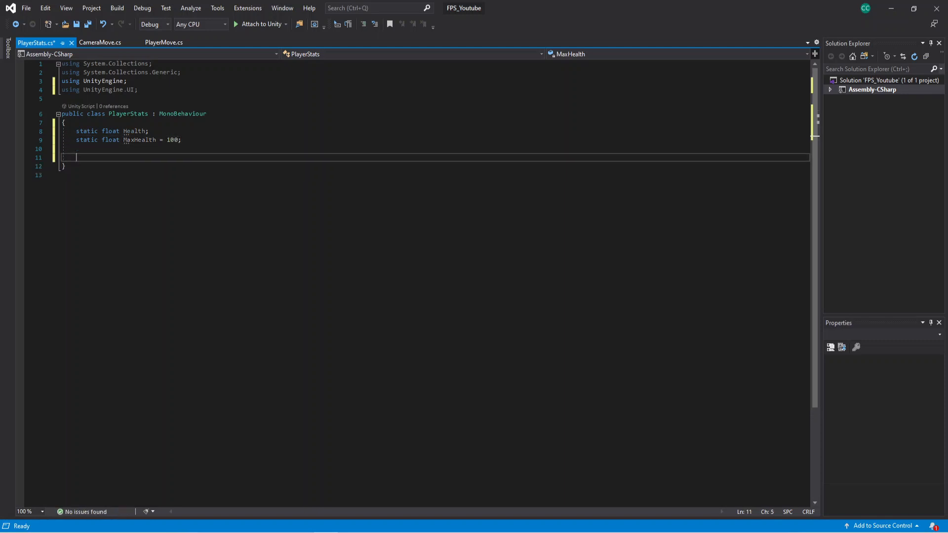
# - Add a Start method and a public Slider field named HealthBar
pyautogui.write('start(')
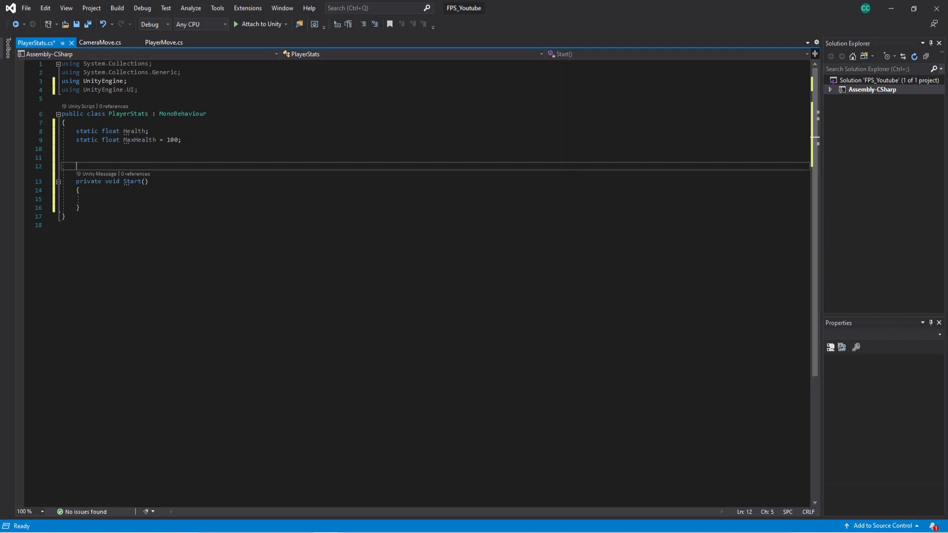
pyautogui.write('publi')
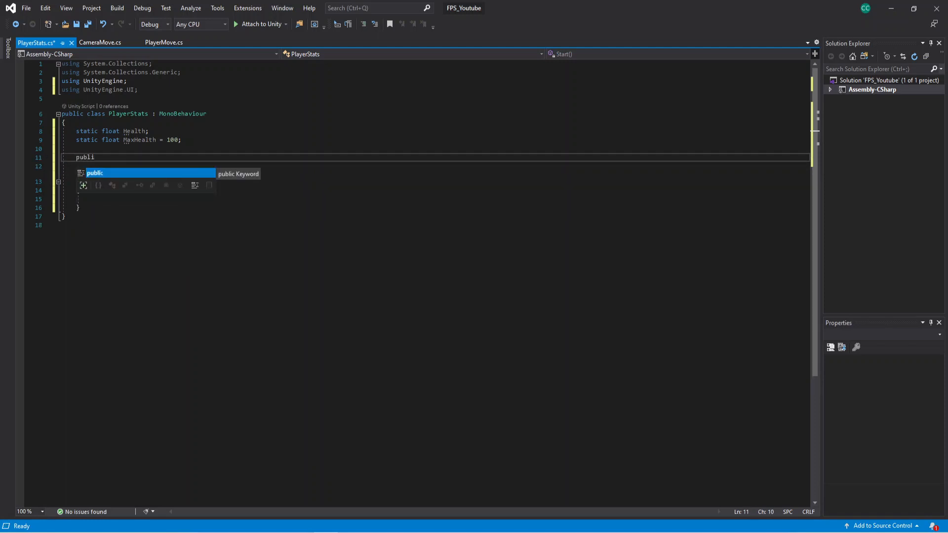
pyautogui.write('slider Hea')
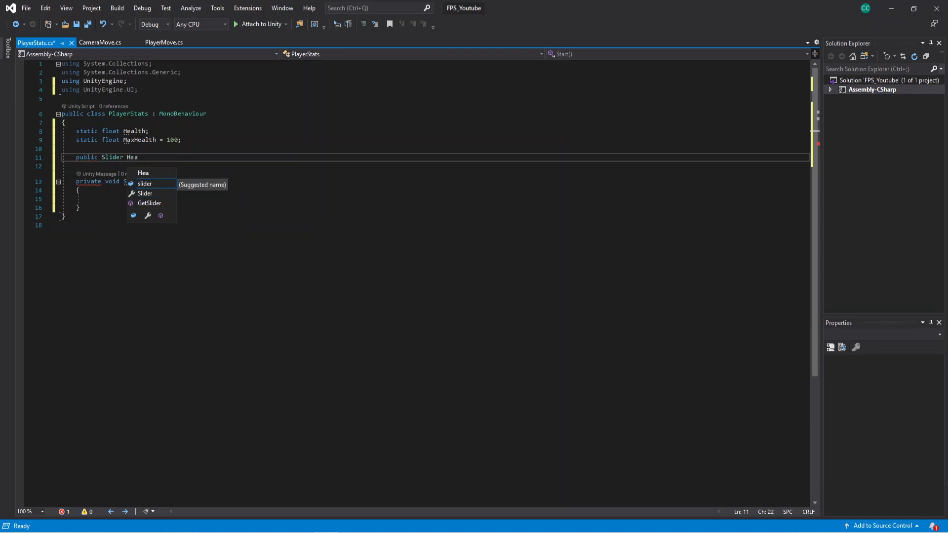
pyautogui.write('lthBar;')
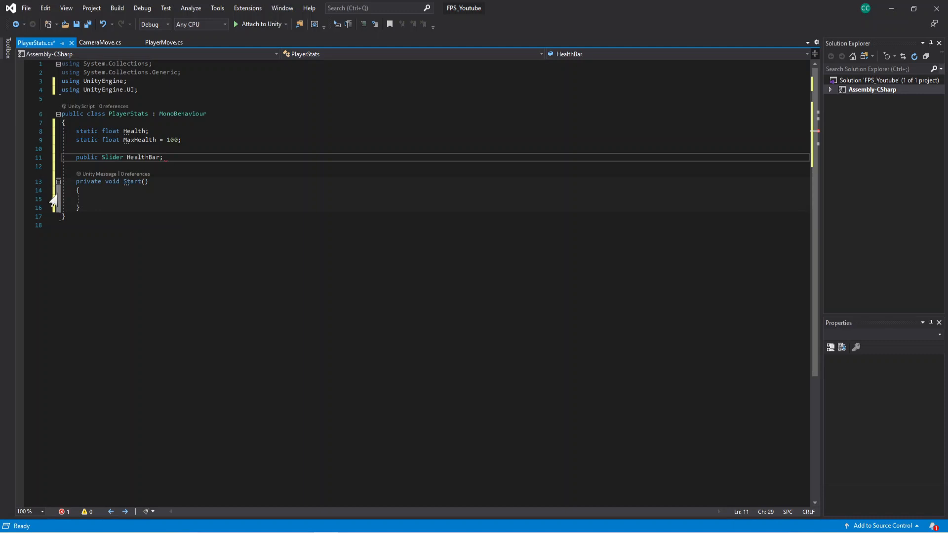
# - In Start, set HealthBar minValue to 0, maxValue to MaxHealth, and Health to MaxHealth
pyautogui.click(90, 199)
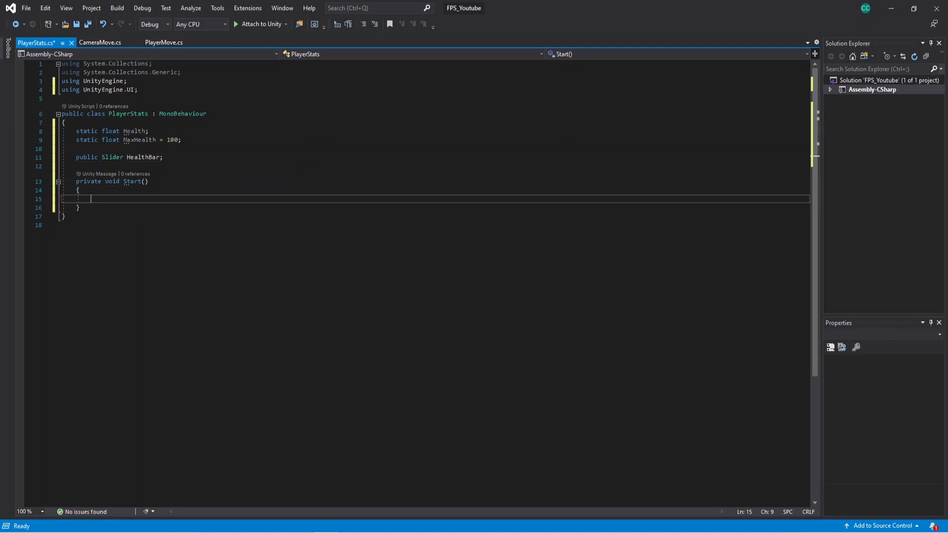
pyautogui.write('healthBar.minValue')
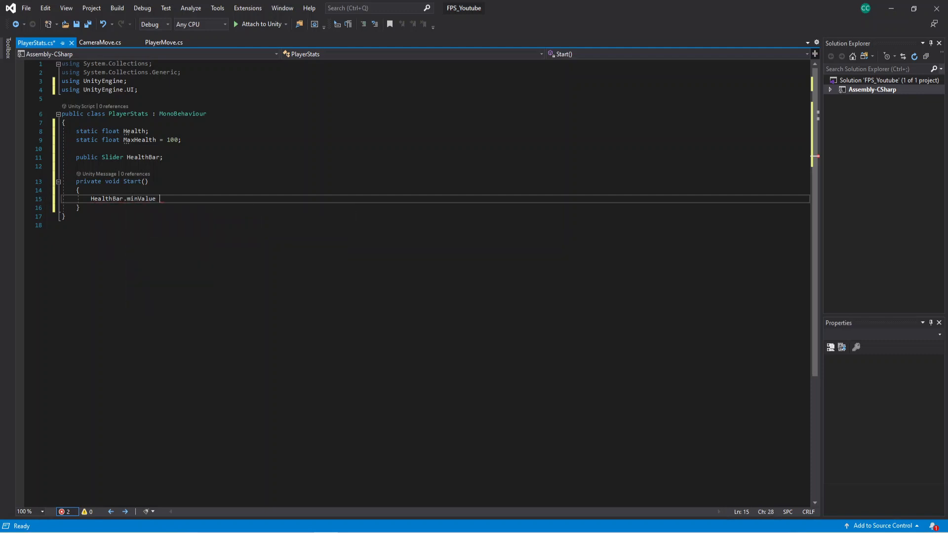
pyautogui.write('= 0;')
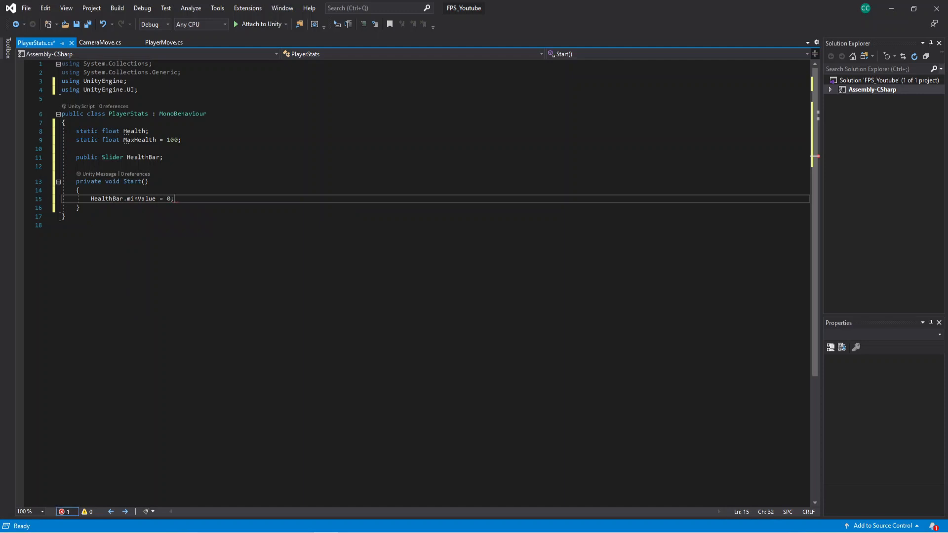
pyautogui.write('health')
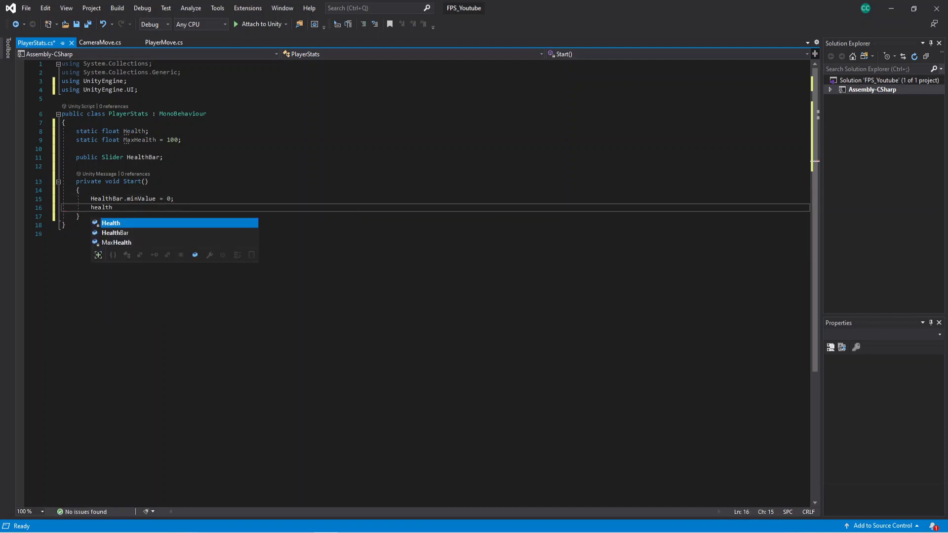
pyautogui.write('HealthBar.maxValue =')
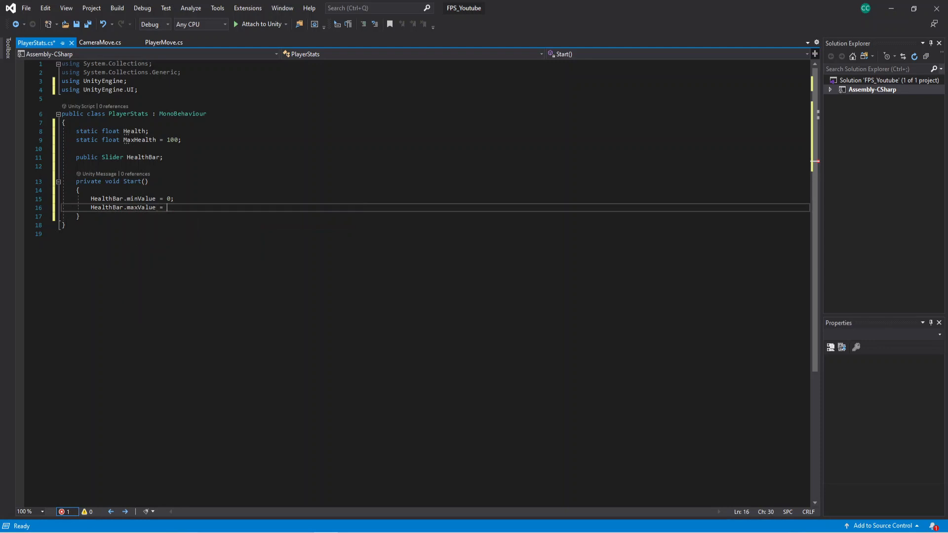
pyautogui.write('ma')
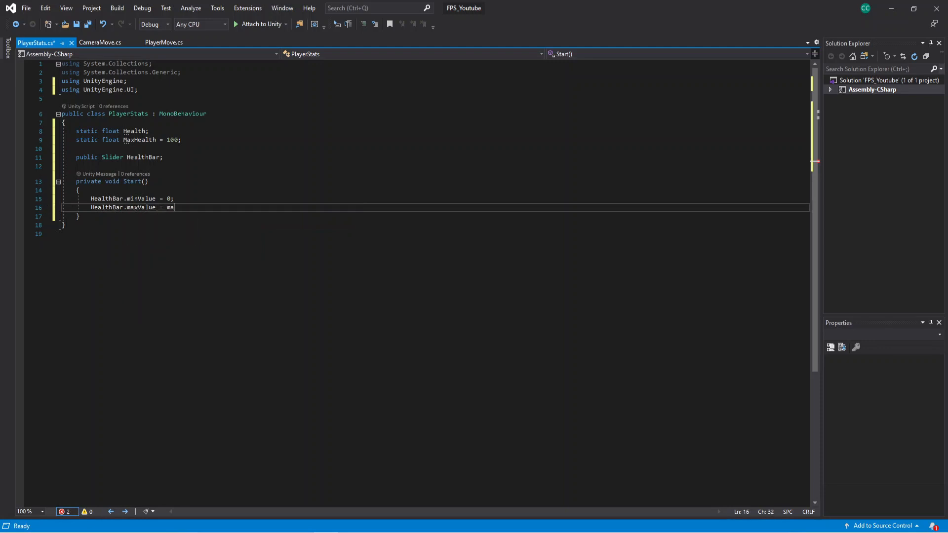
pyautogui.write('xHealth;')
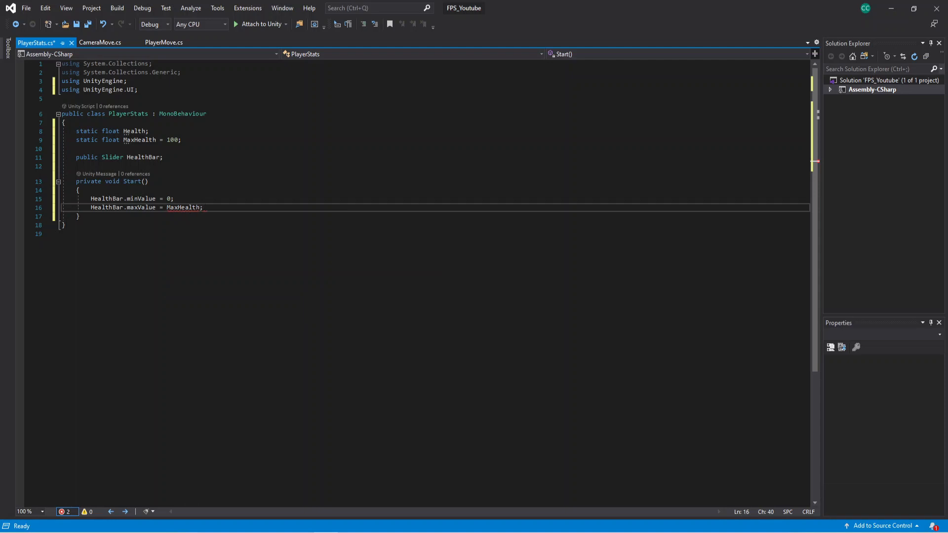
pyautogui.press('enter')
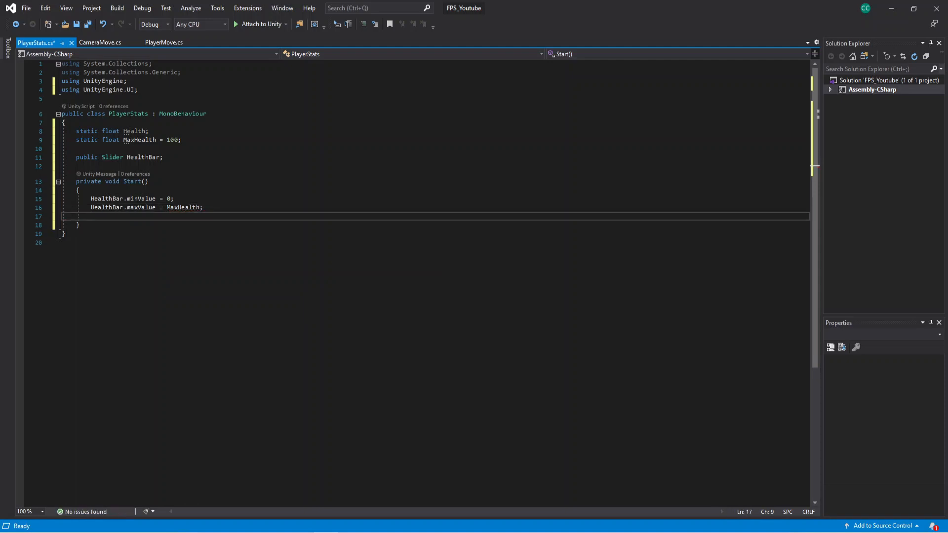
pyautogui.write('Health')
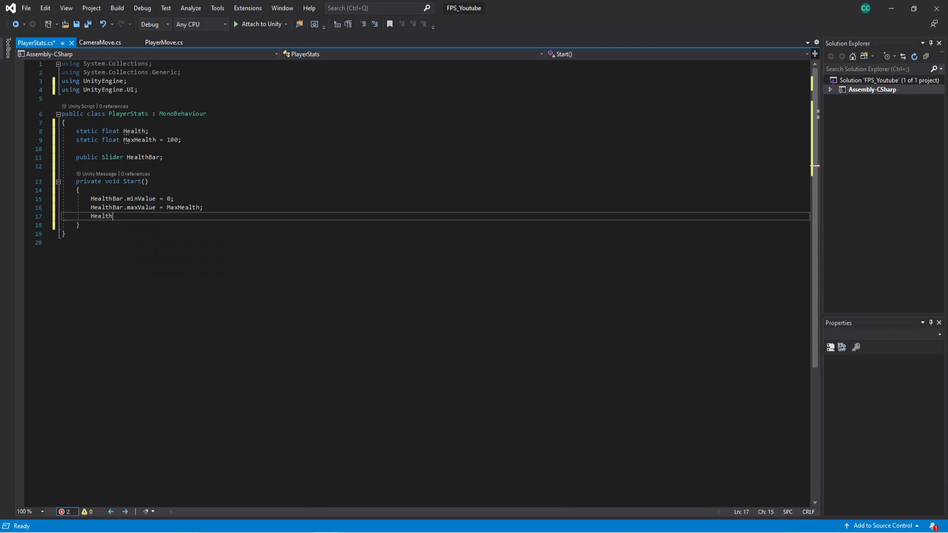
pyautogui.write('= ma')
pyautogui.write('hea')
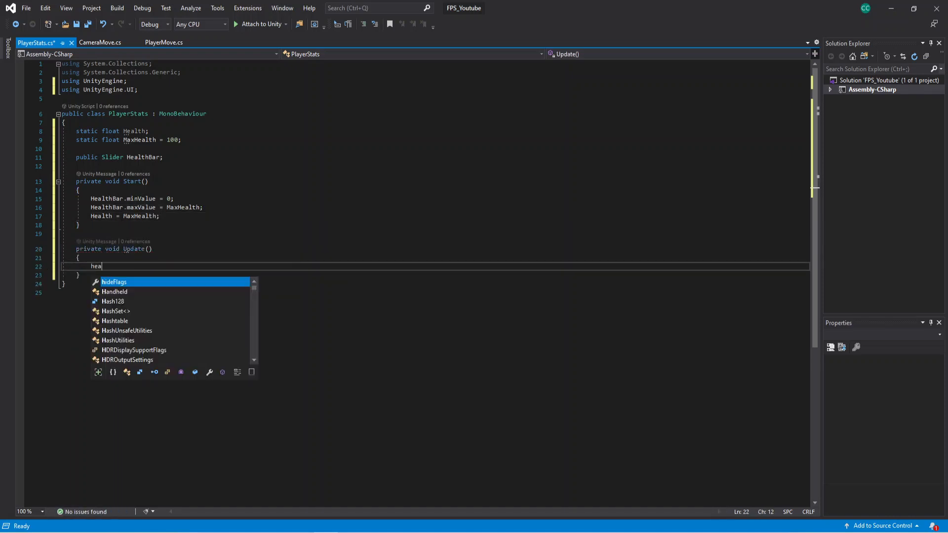
# - Write 'HealthBar.value = Health;' in Update and save PlayerStats.cs
pyautogui.write('HealthBar')
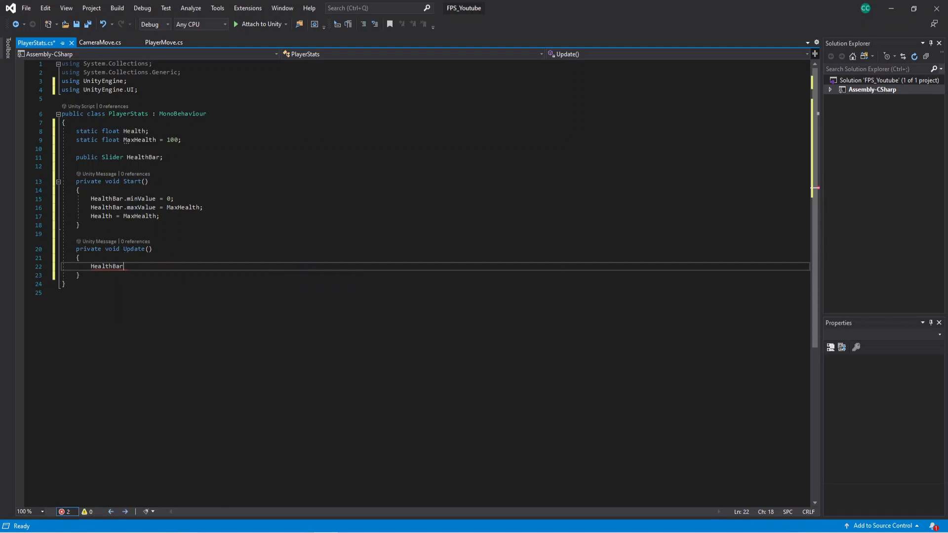
pyautogui.write('.value')
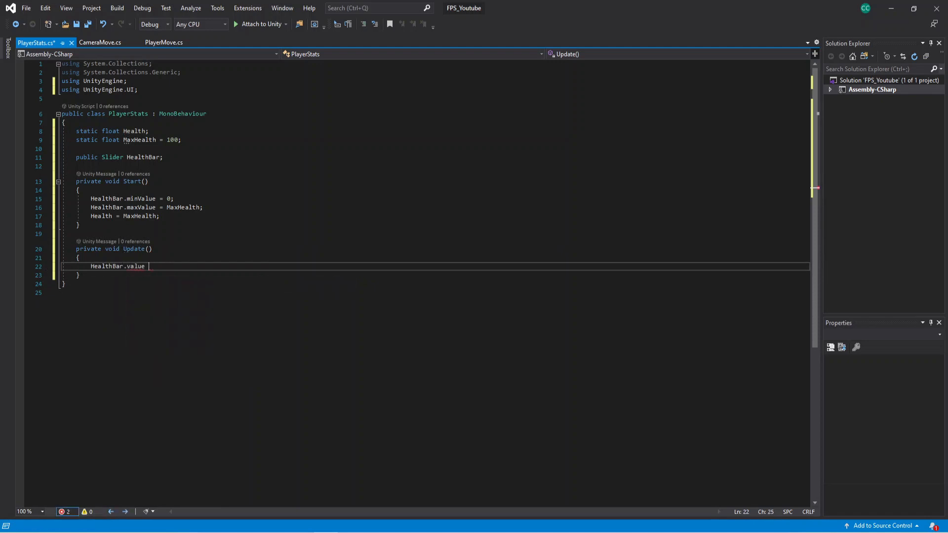
pyautogui.write('= Health')
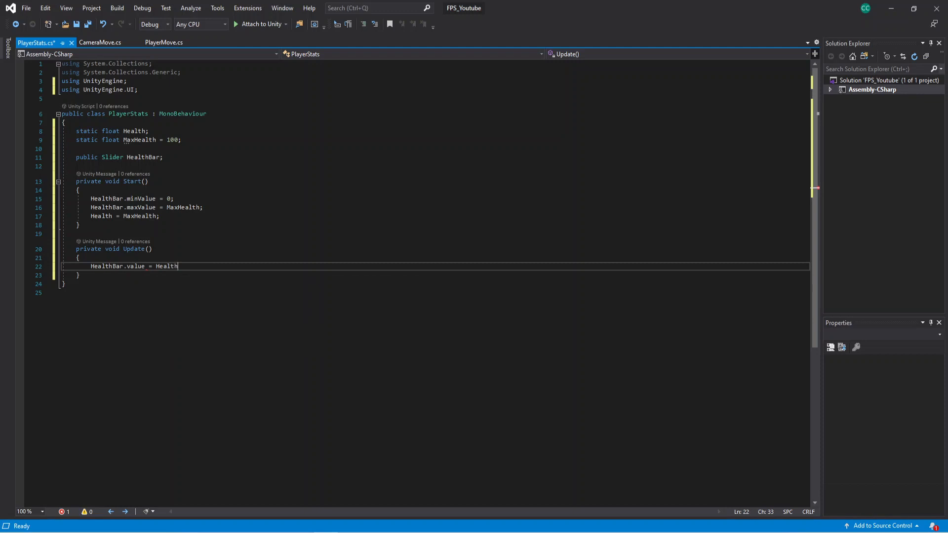
pyautogui.write(';')
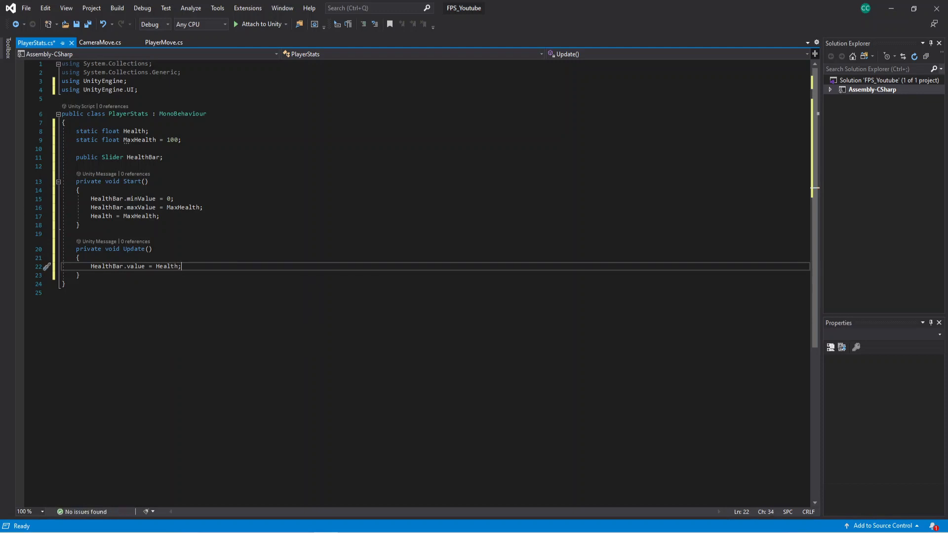
pyautogui.press('ctrl+s')
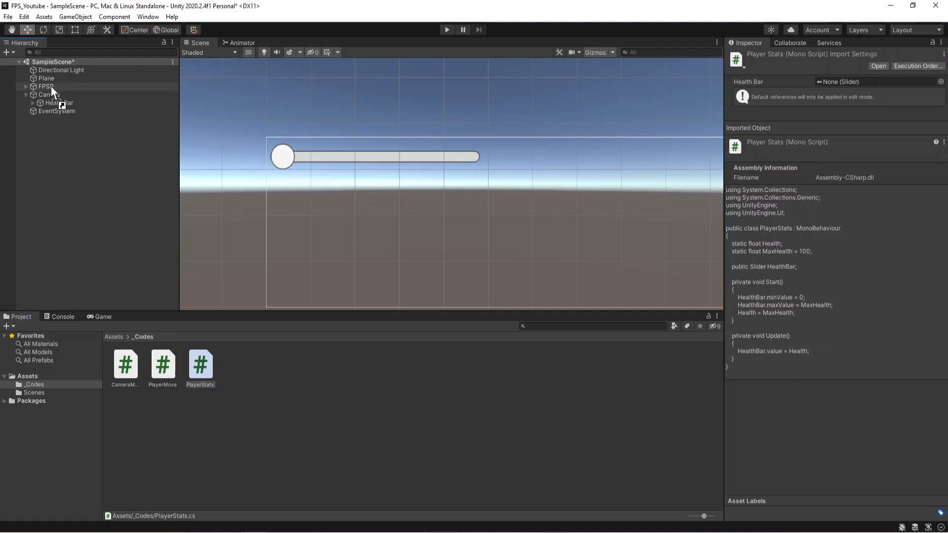
# - Select the FPSP player and expand HealthBar to link it to the Health Bar field
pyautogui.click(45, 86)
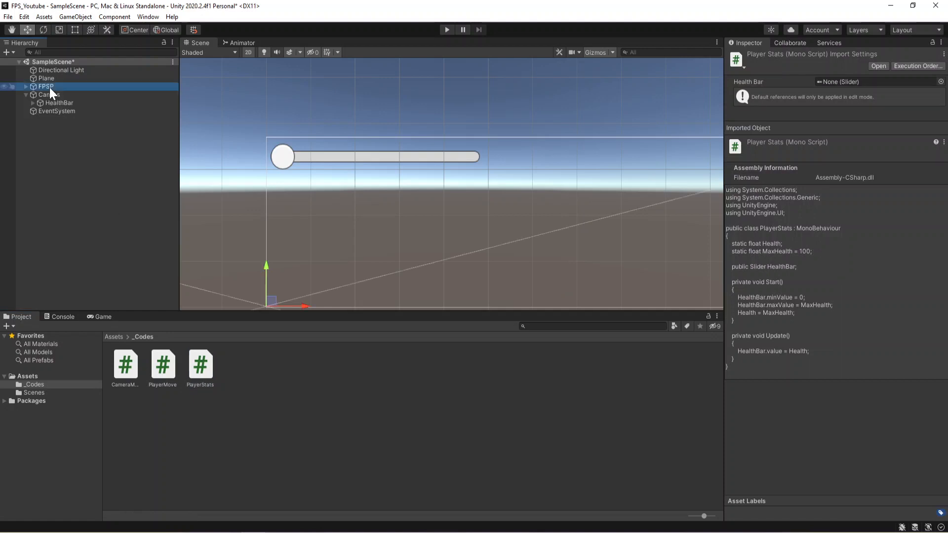
pyautogui.click(45, 86)
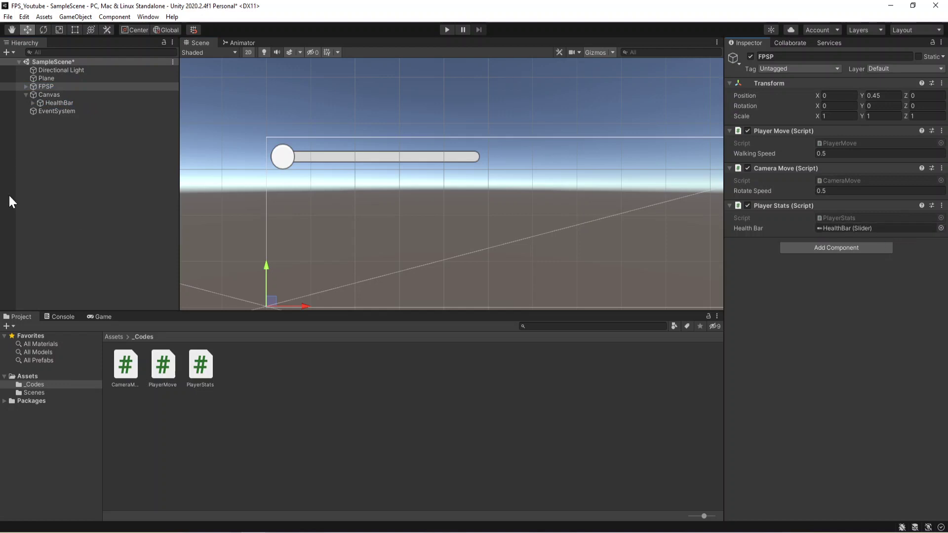
pyautogui.click(59, 103)
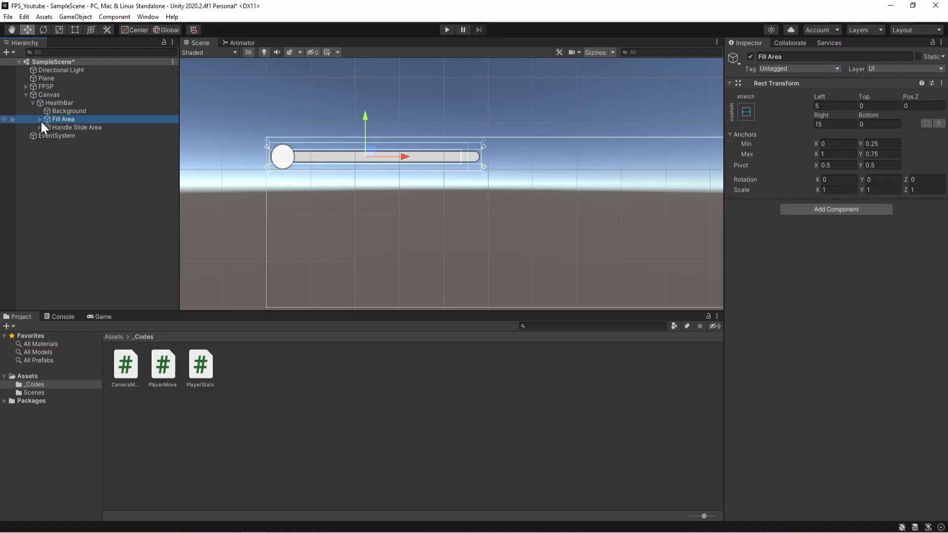
# - Color the HealthBar Fill image pure red (FF0000), then press Play to test
pyautogui.click(62, 127)
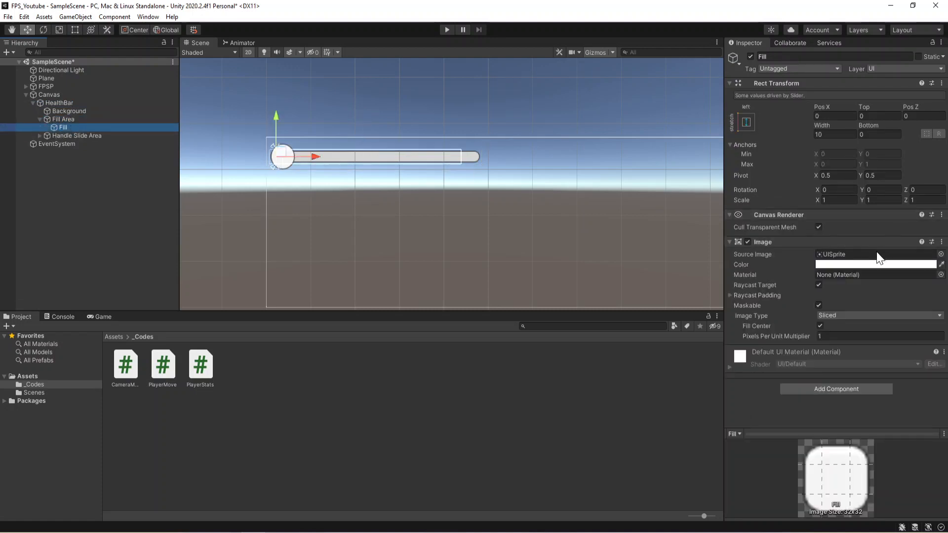
pyautogui.click(877, 264)
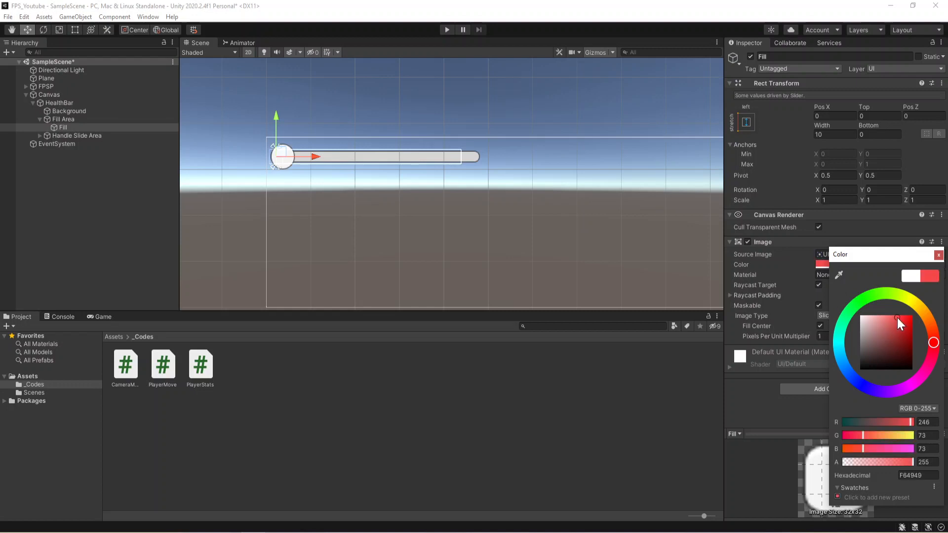
pyautogui.click(913, 315)
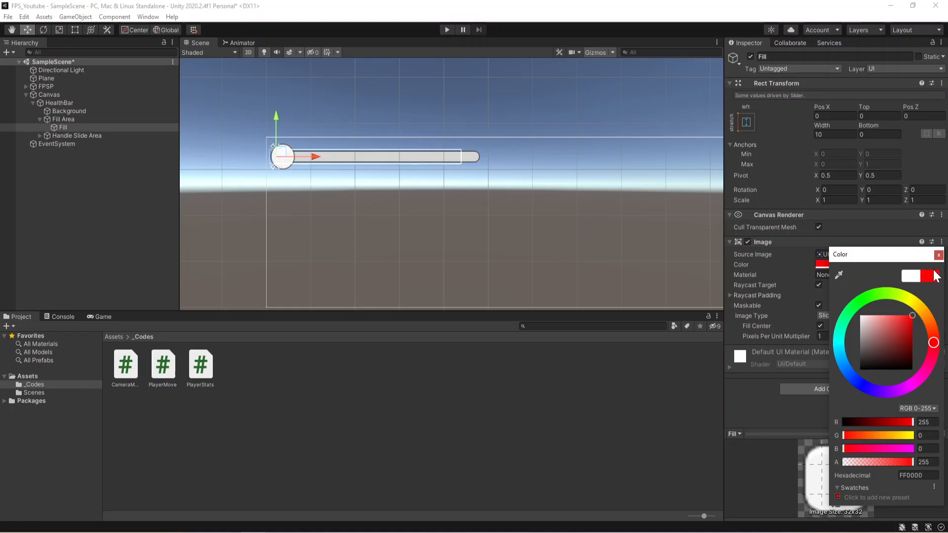
pyautogui.click(938, 254)
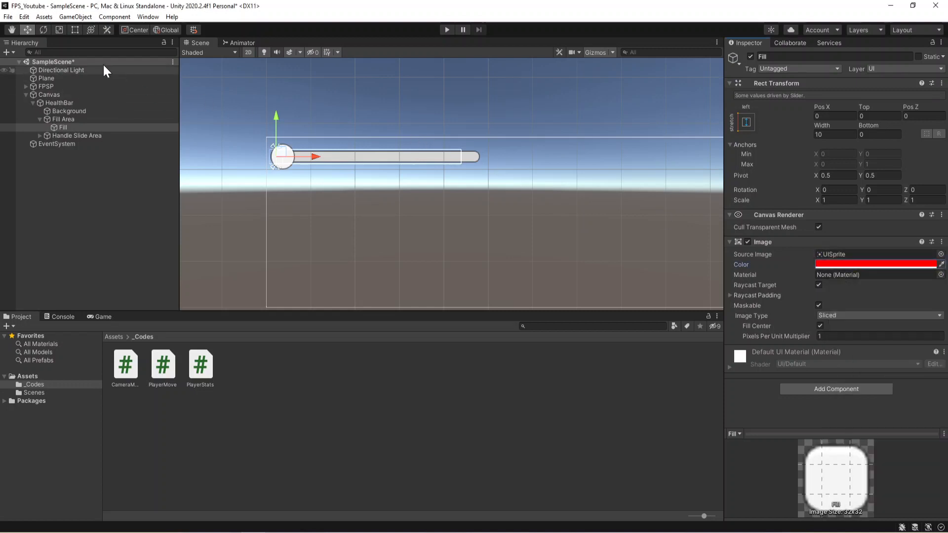
pyautogui.click(8, 16)
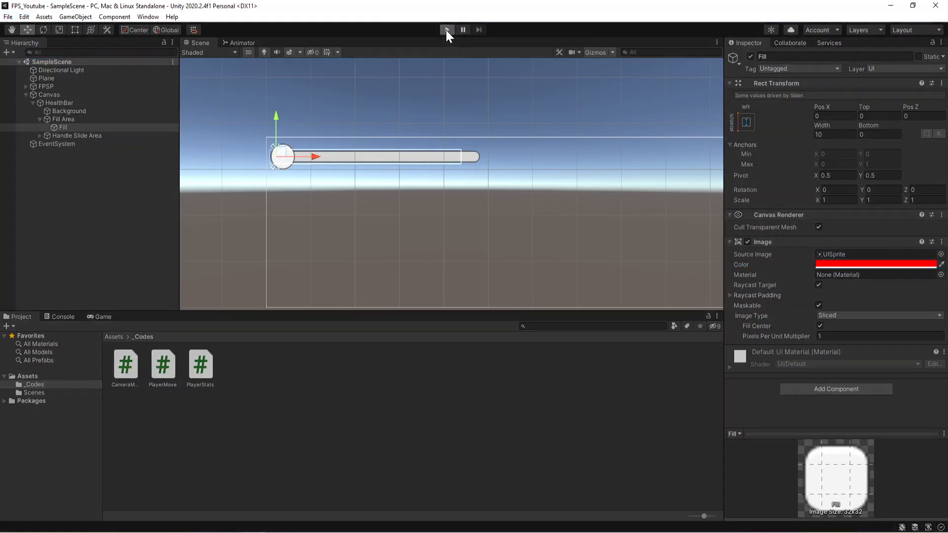
pyautogui.click(447, 29)
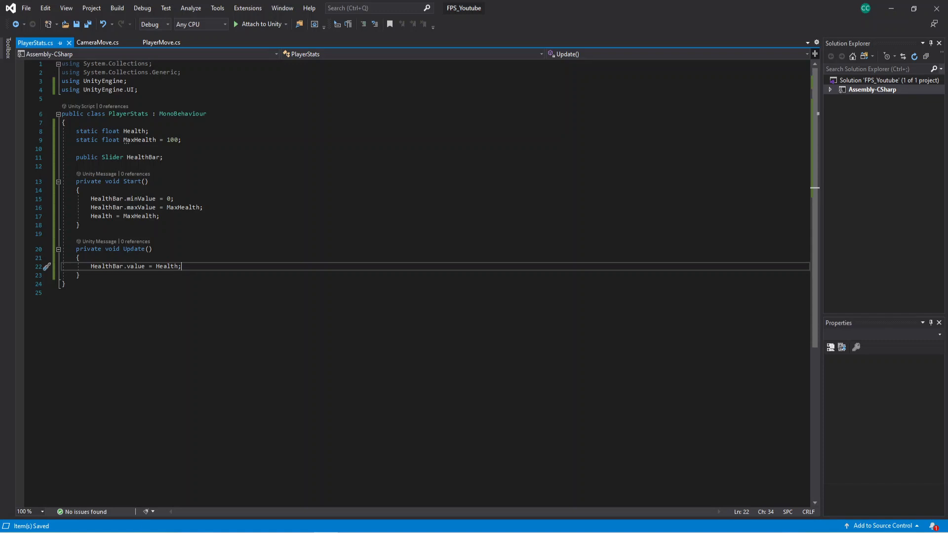
# - Below Update, write void Damage() checking KeyCode.Space and applying Health -= 10
pyautogui.press('enter')
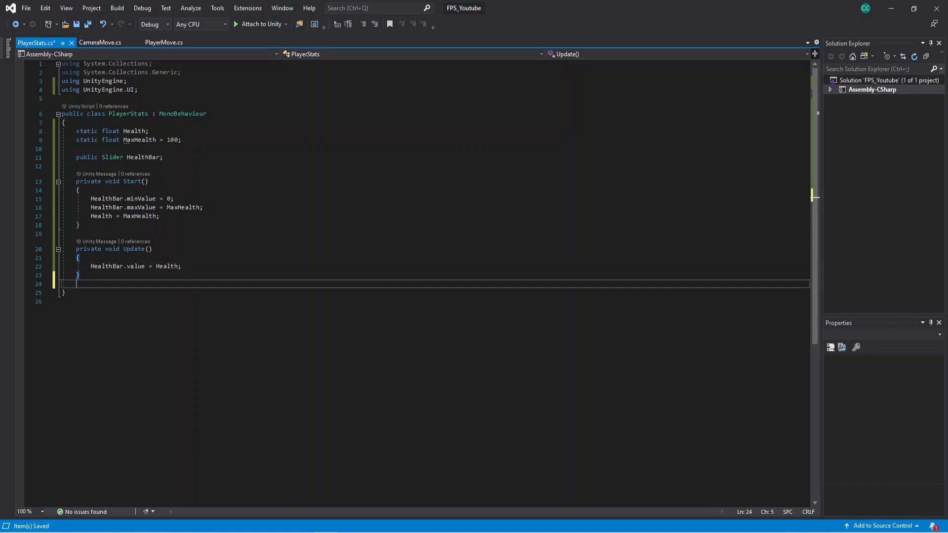
pyautogui.write('void')
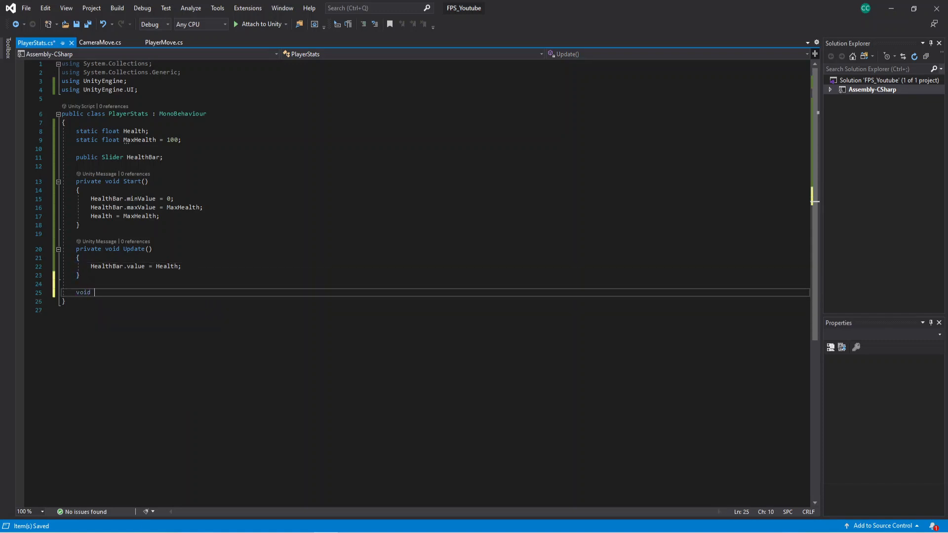
pyautogui.write('Damage(')
pyautogui.write('if(Input.GetKeyDown(K')
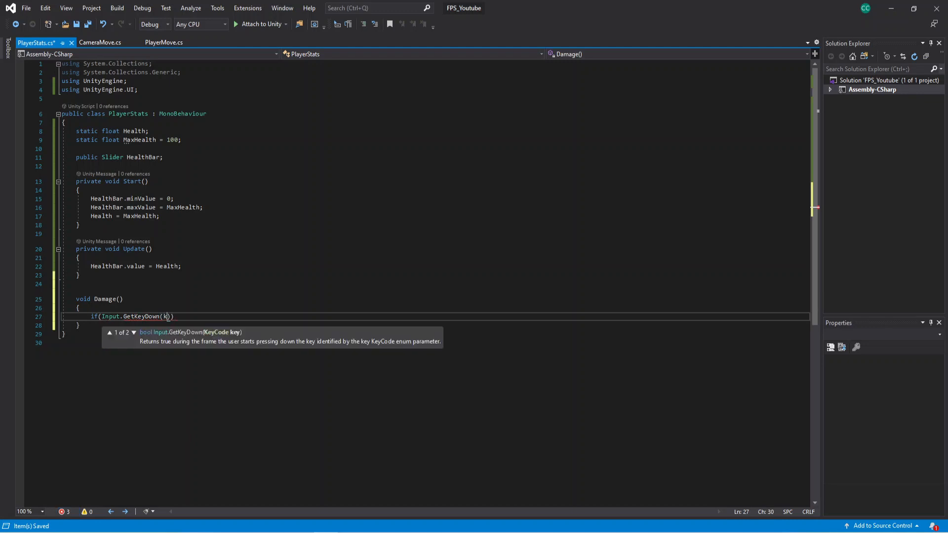
pyautogui.write('KeyCode.')
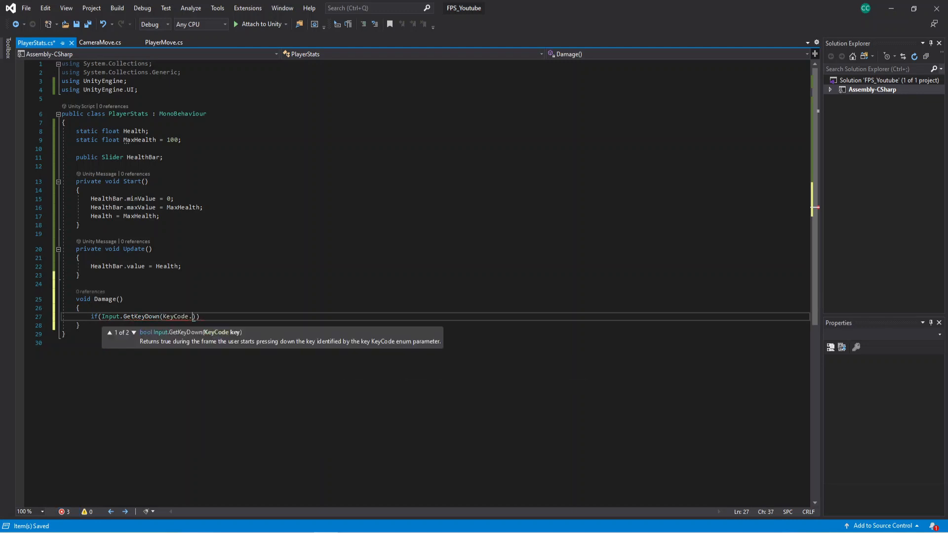
pyautogui.write('Space')
pyautogui.write('{')
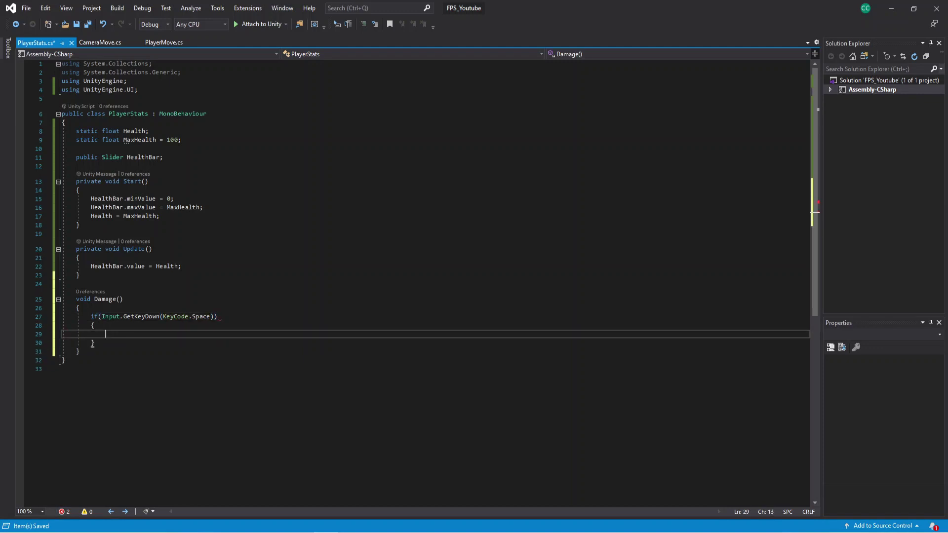
pyautogui.write('Health')
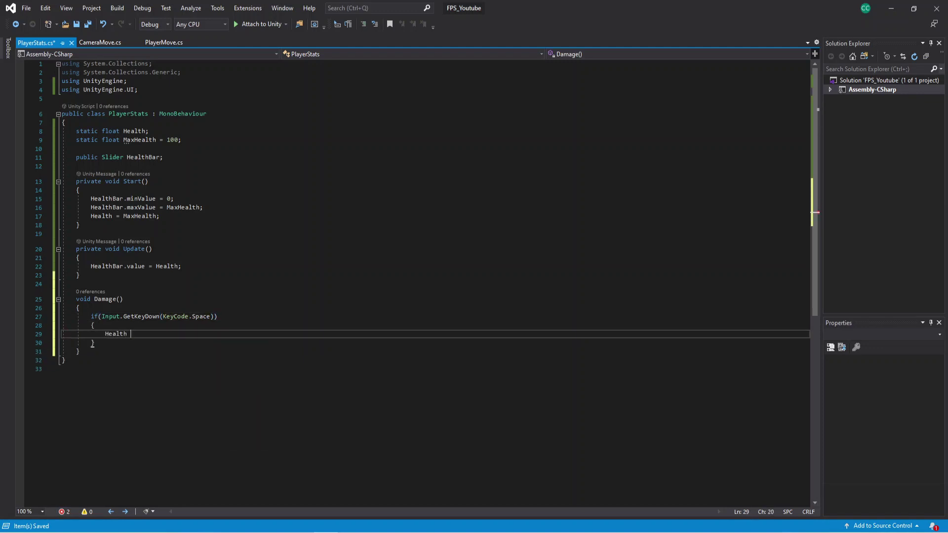
pyautogui.write('-= 10;')
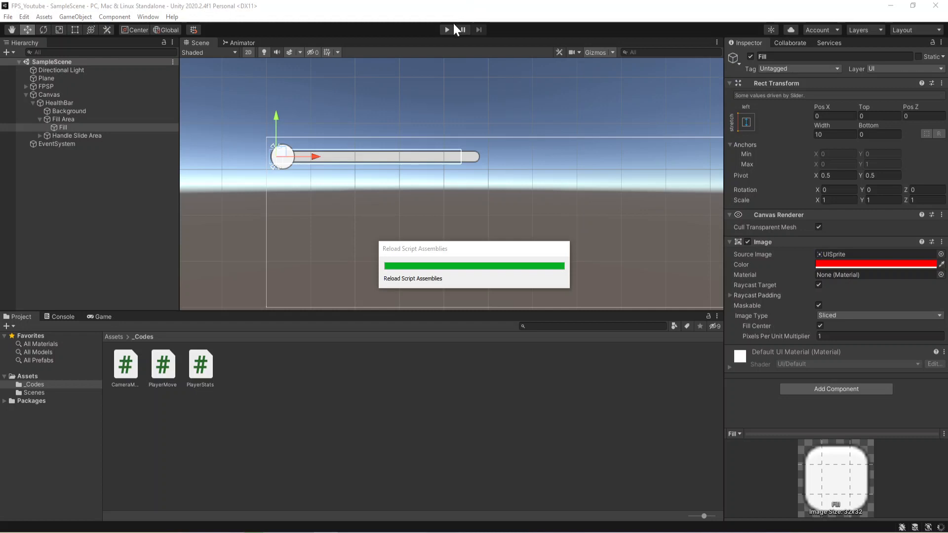
pyautogui.moveTo(449, 34)
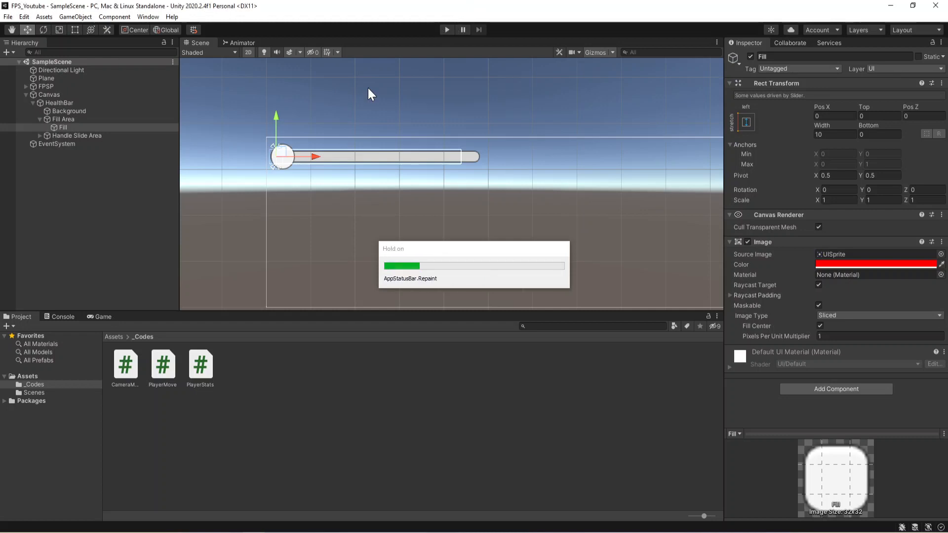
# - Enter and exit Play mode to check the red health bar, then return to Visual Studio
pyautogui.click(447, 29)
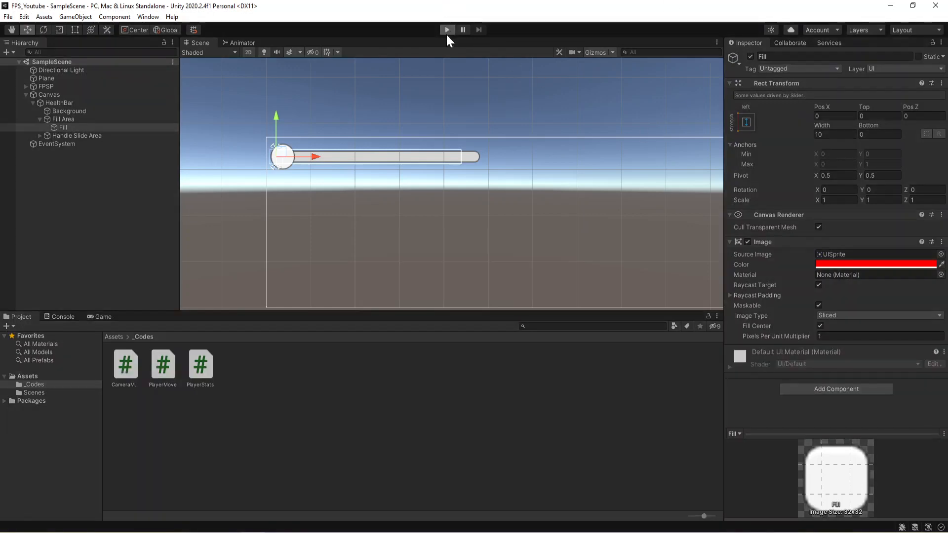
pyautogui.moveTo(365, 360)
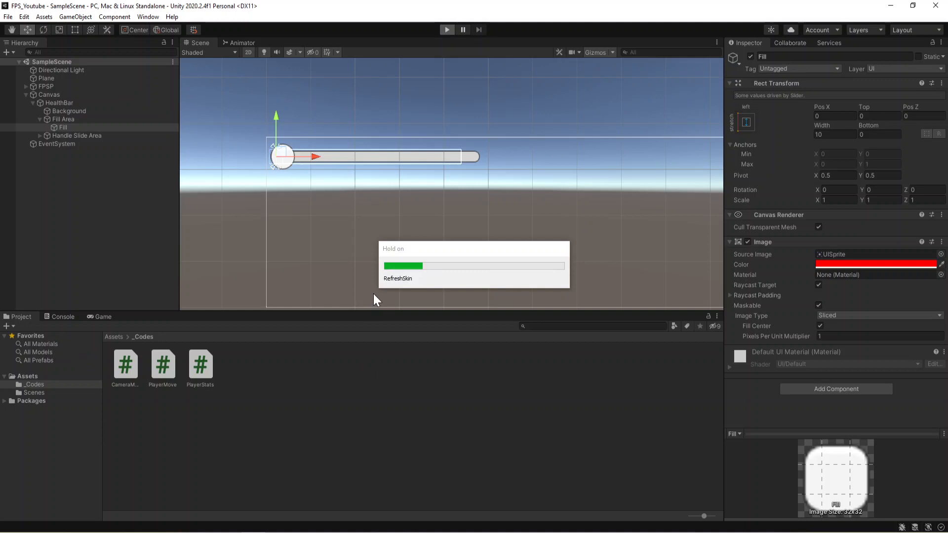
pyautogui.click(446, 30)
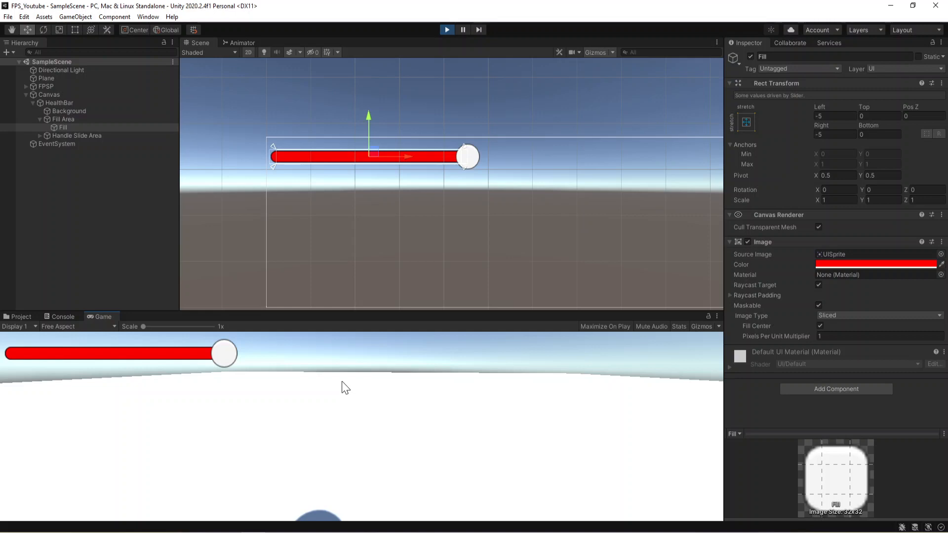
pyautogui.click(20, 316)
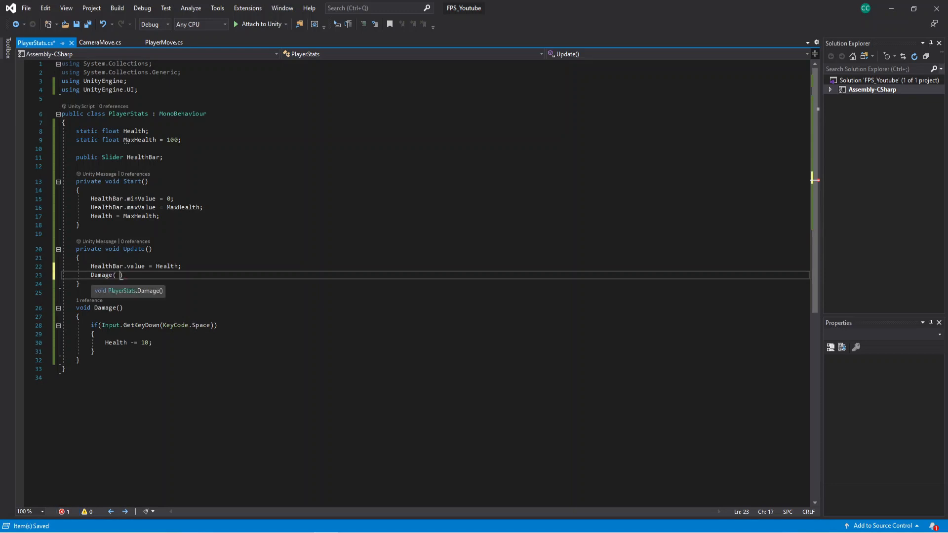
# - Add a Damage(); call in Update below HealthBar.value = Health;
pyautogui.write(');')
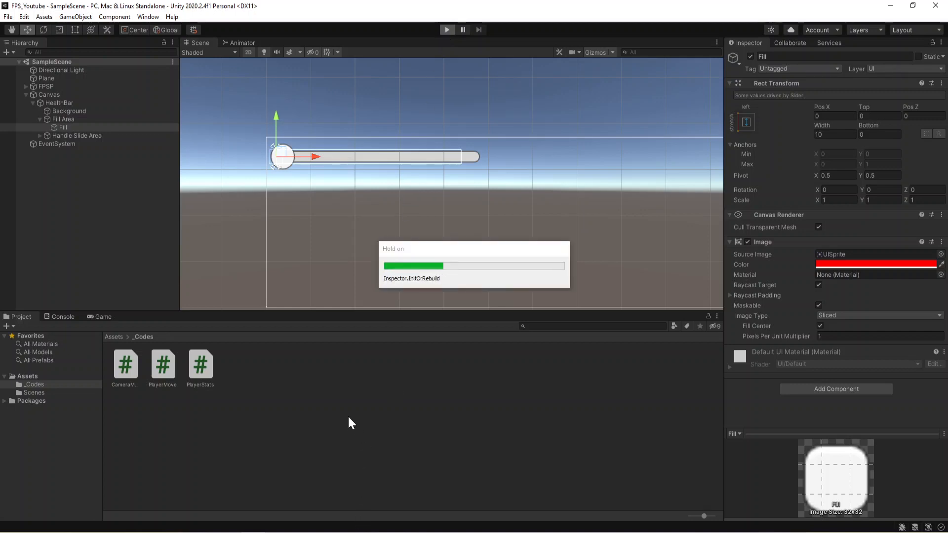
pyautogui.click(447, 29)
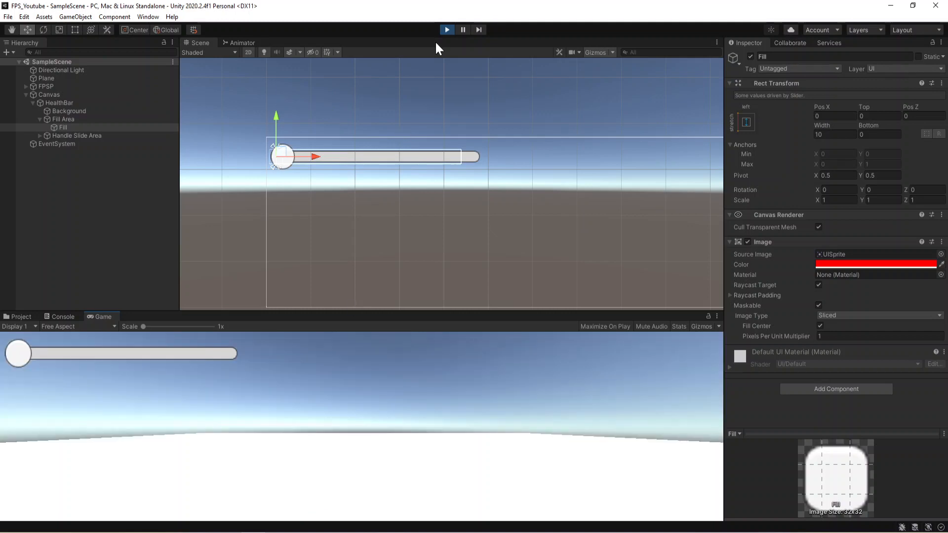
pyautogui.click(21, 316)
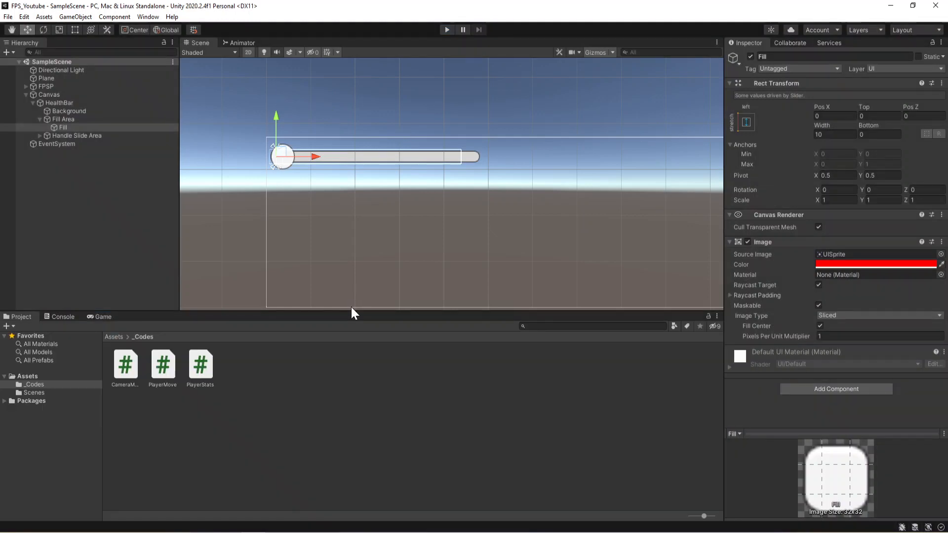